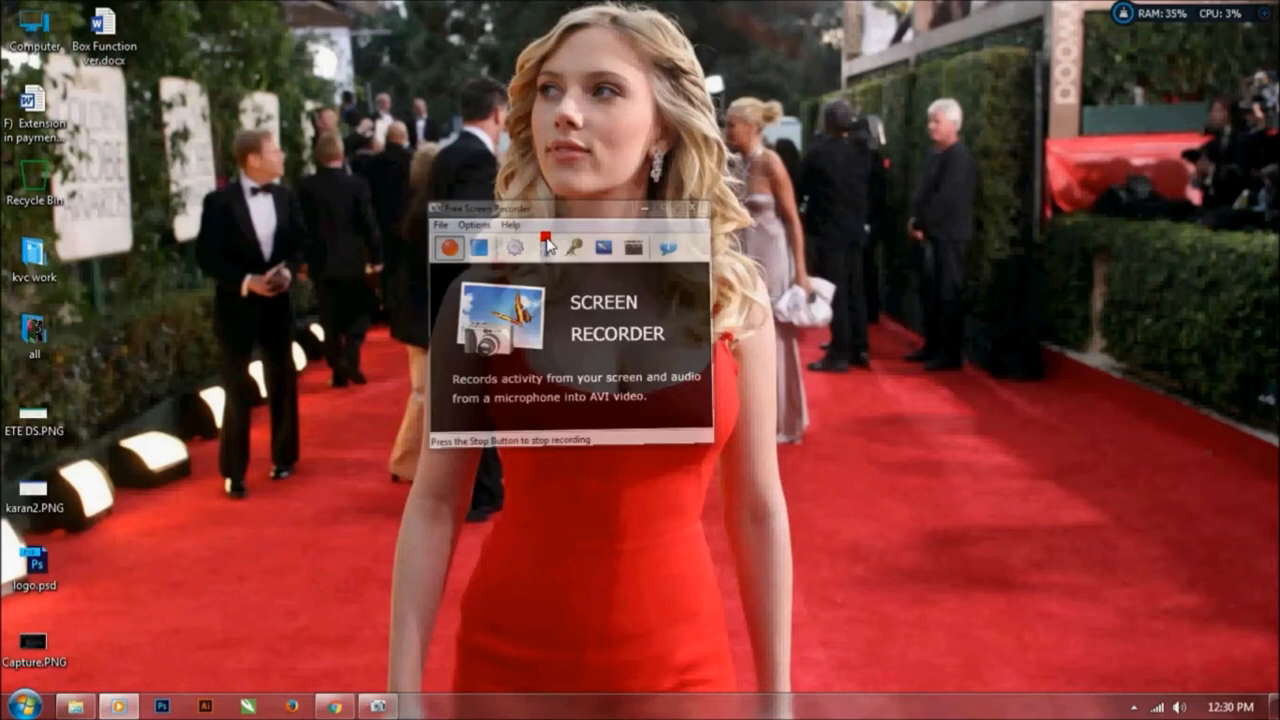
- Look over the Box 2.0 folder files and start a command prompt in that folder
right_click(490, 216)
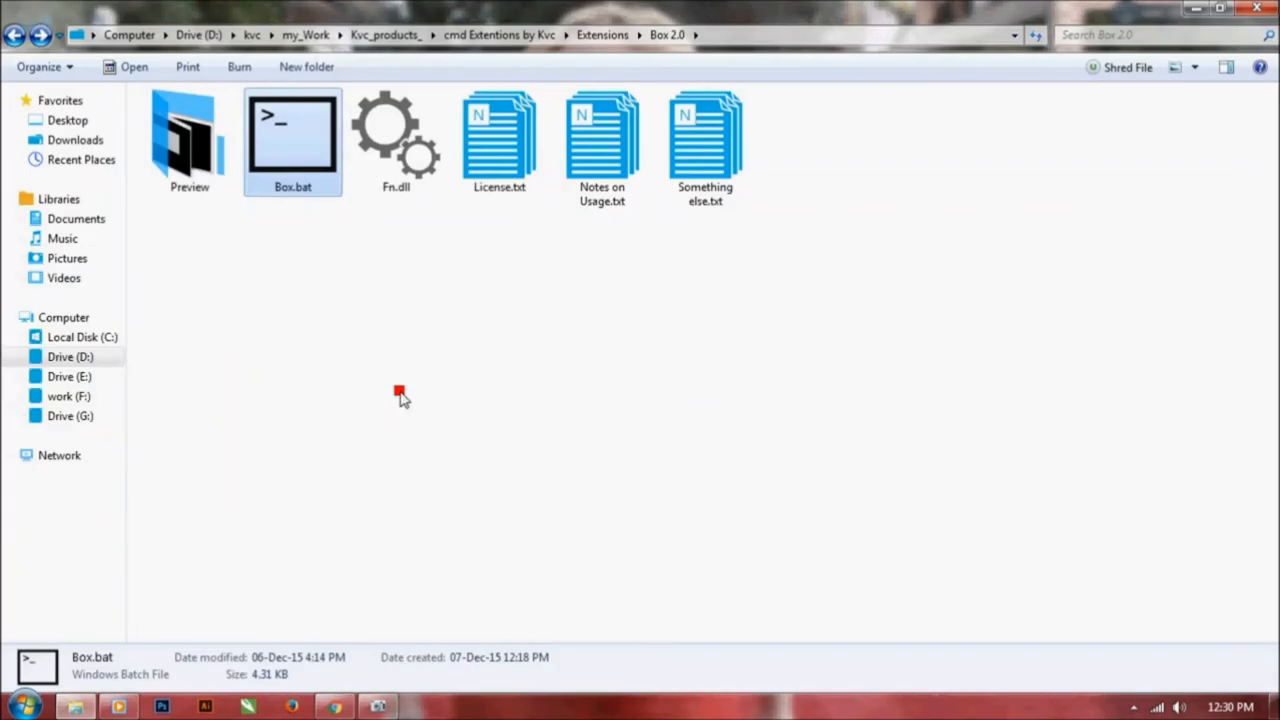
click(328, 264)
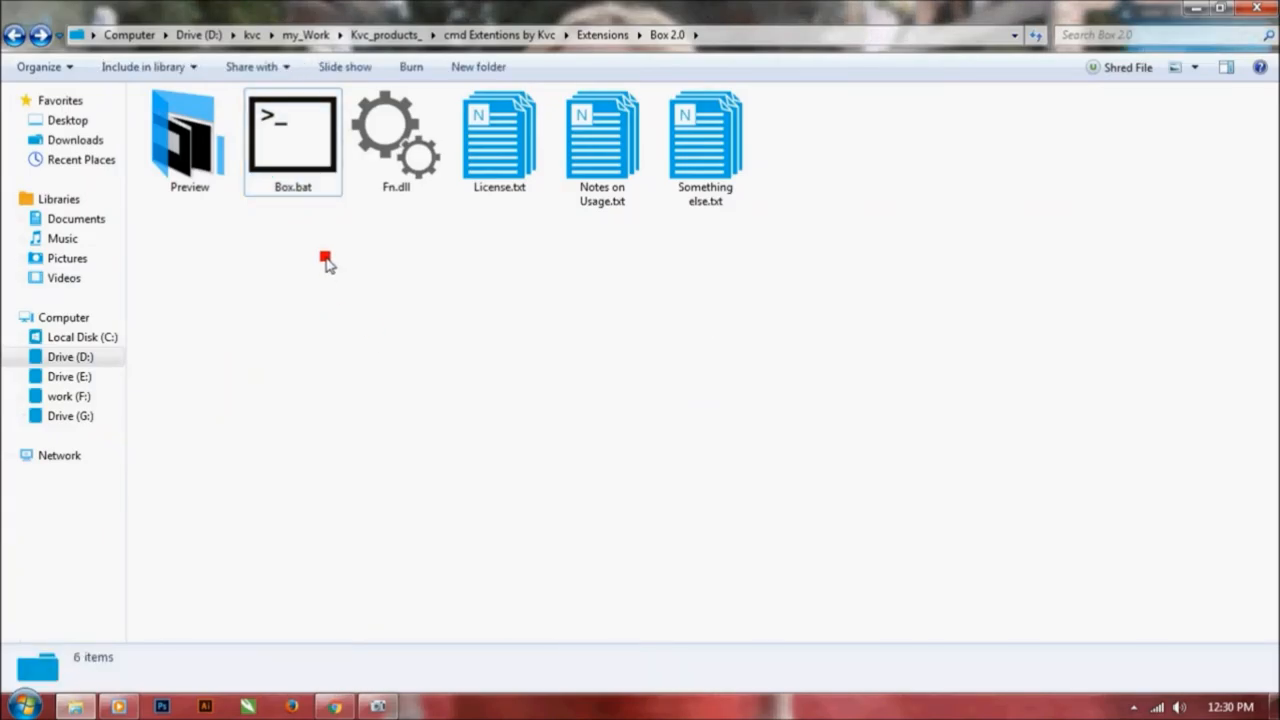
click(396, 140)
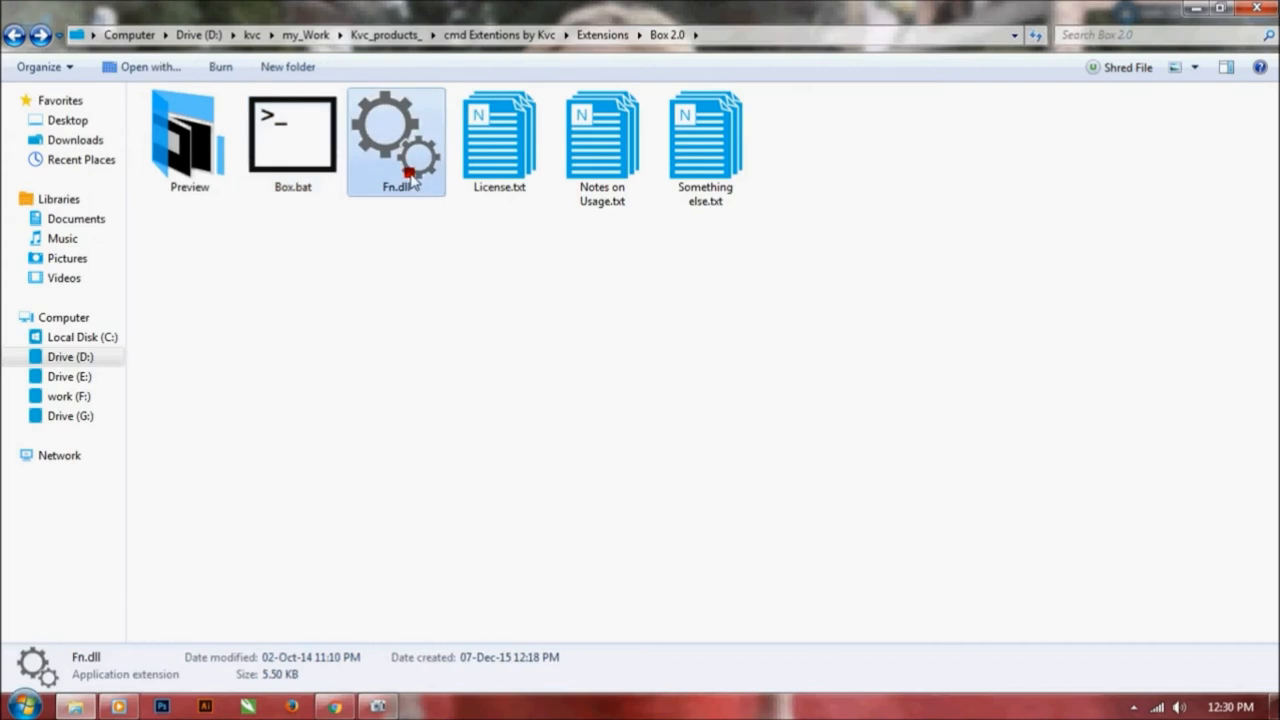
click(380, 284)
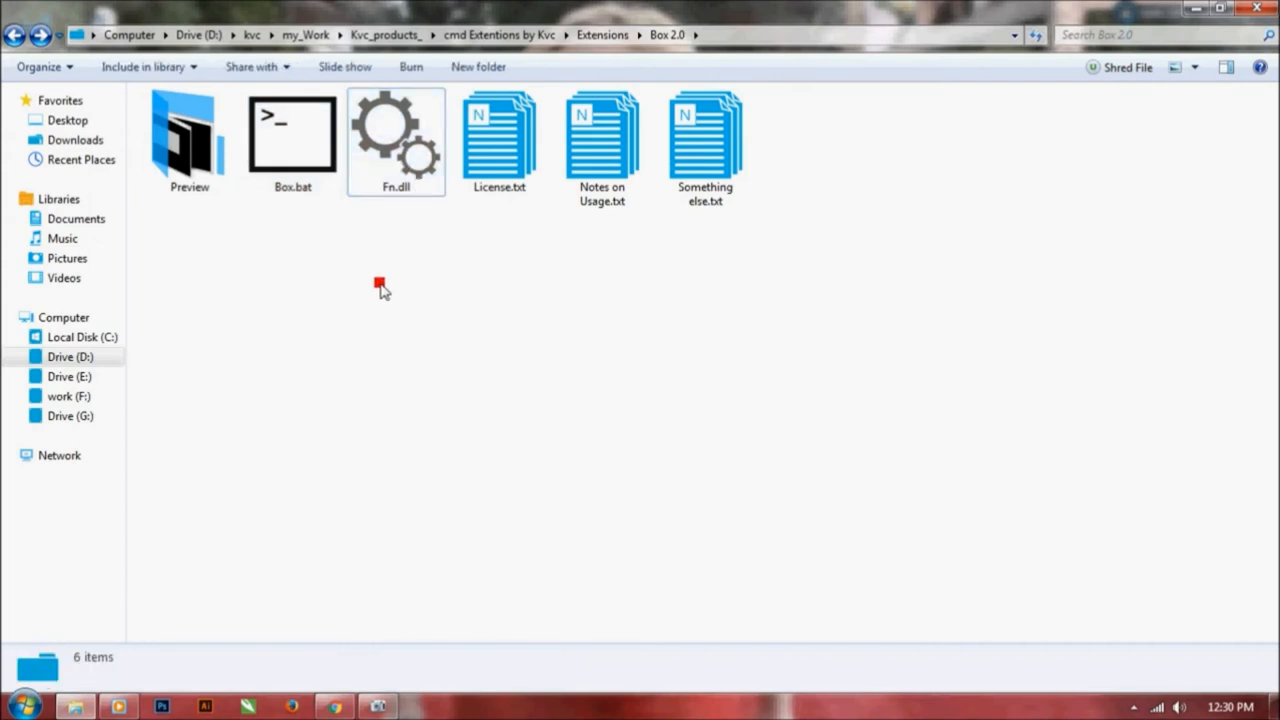
double_click(292, 136)
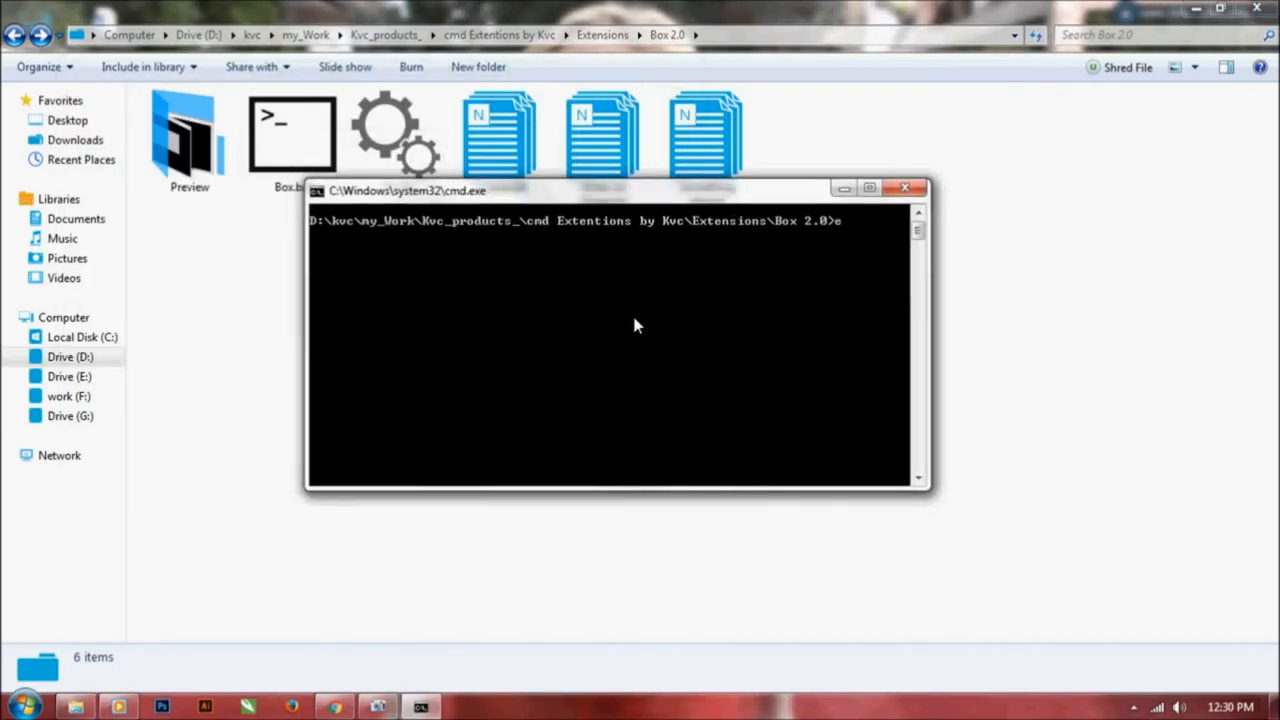
- Turn echo off, clear the console and run box 5 5 10 10 to draw a white box outline
text(cho off)
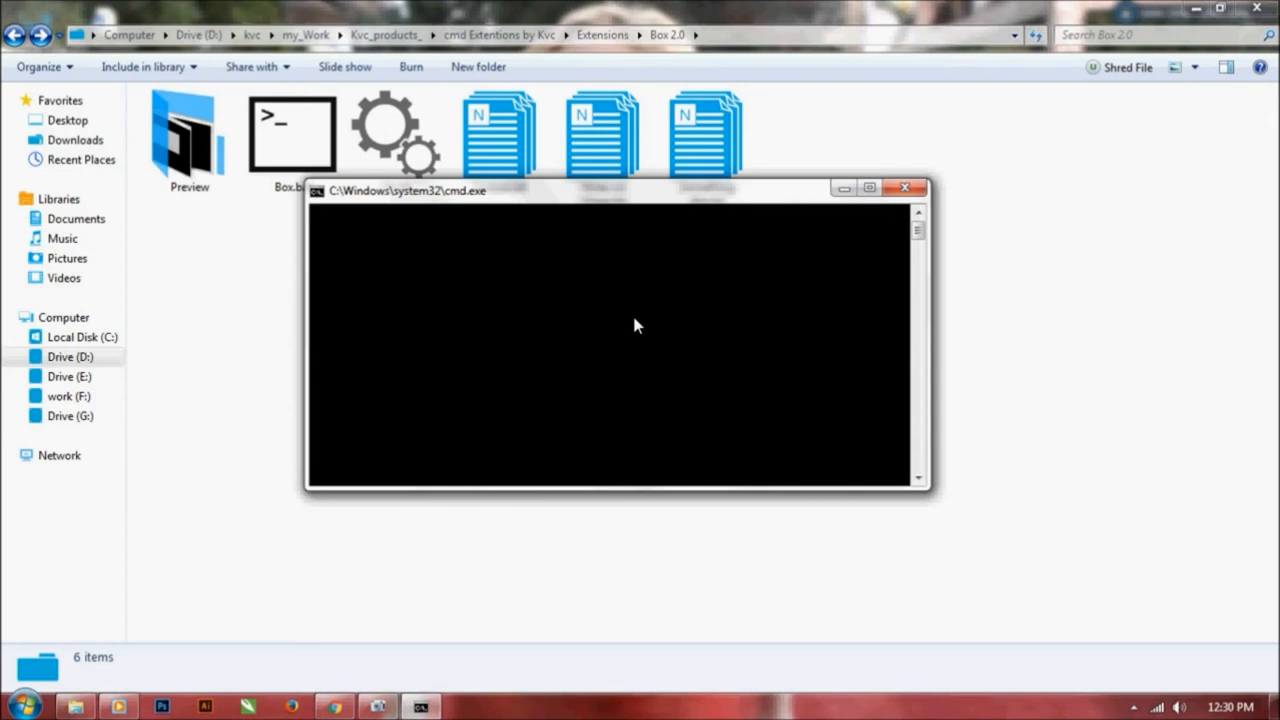
drag(620, 190, 680, 212)
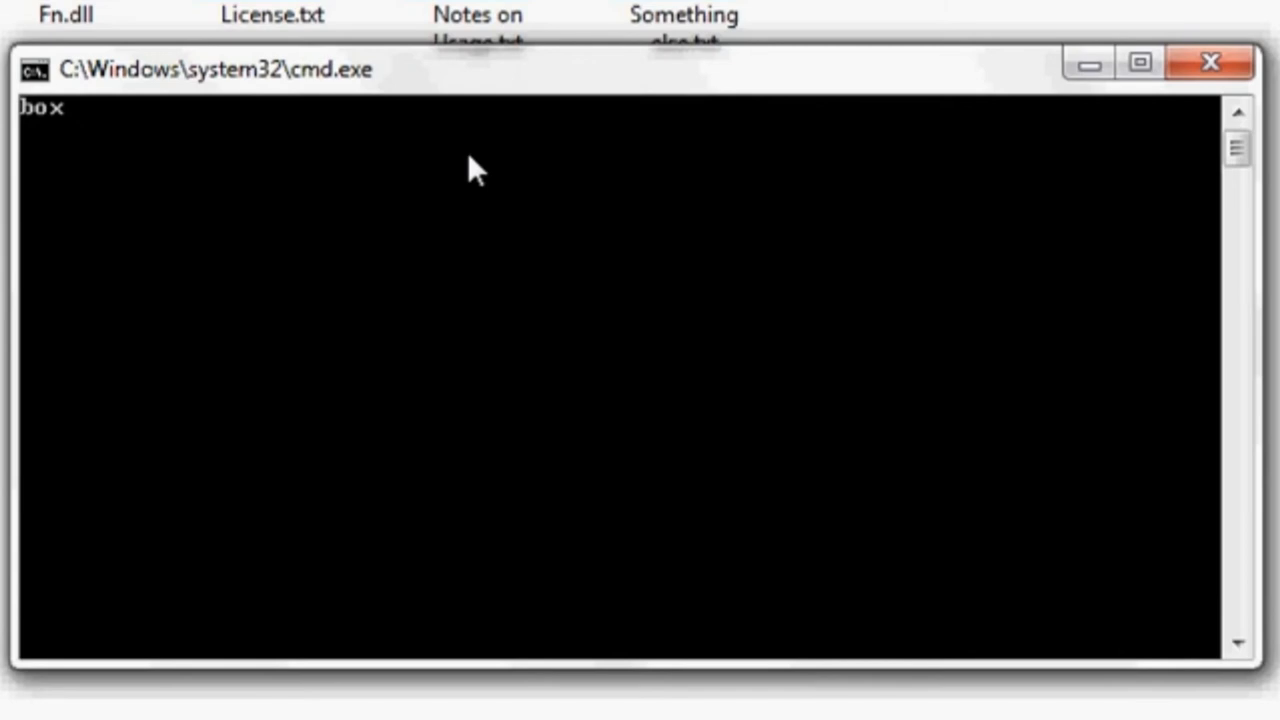
text(5)
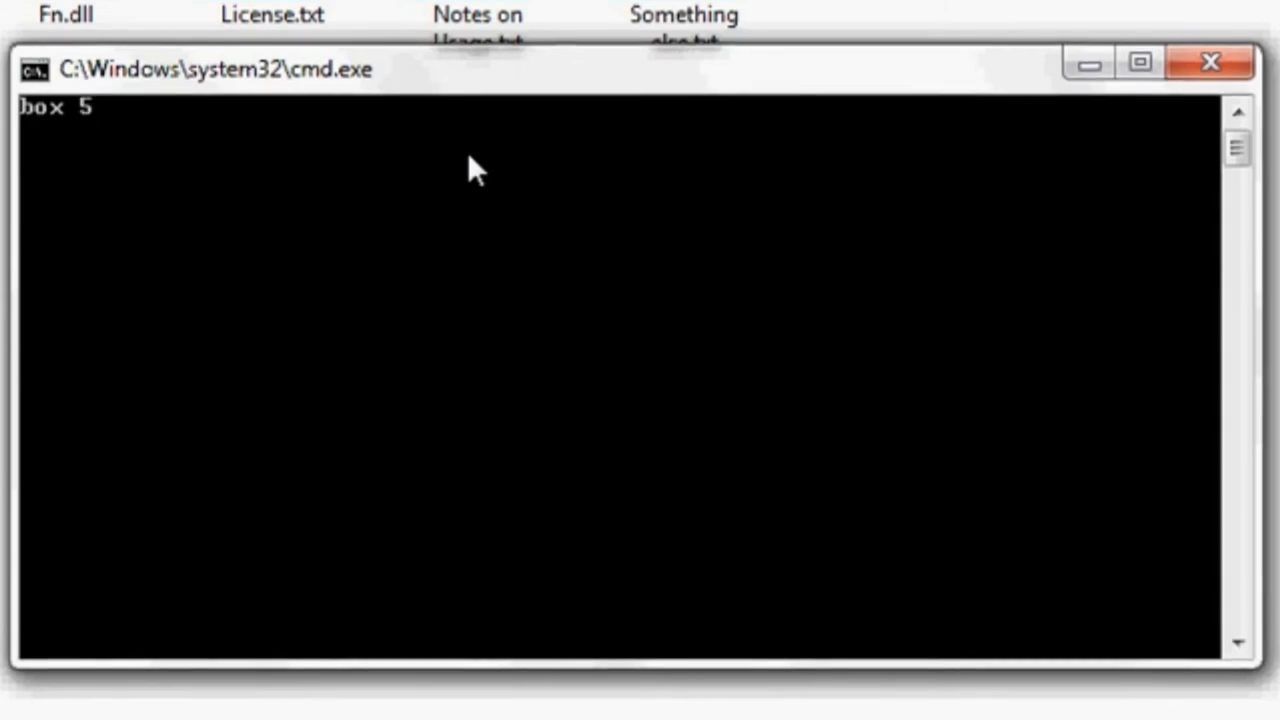
text(5)
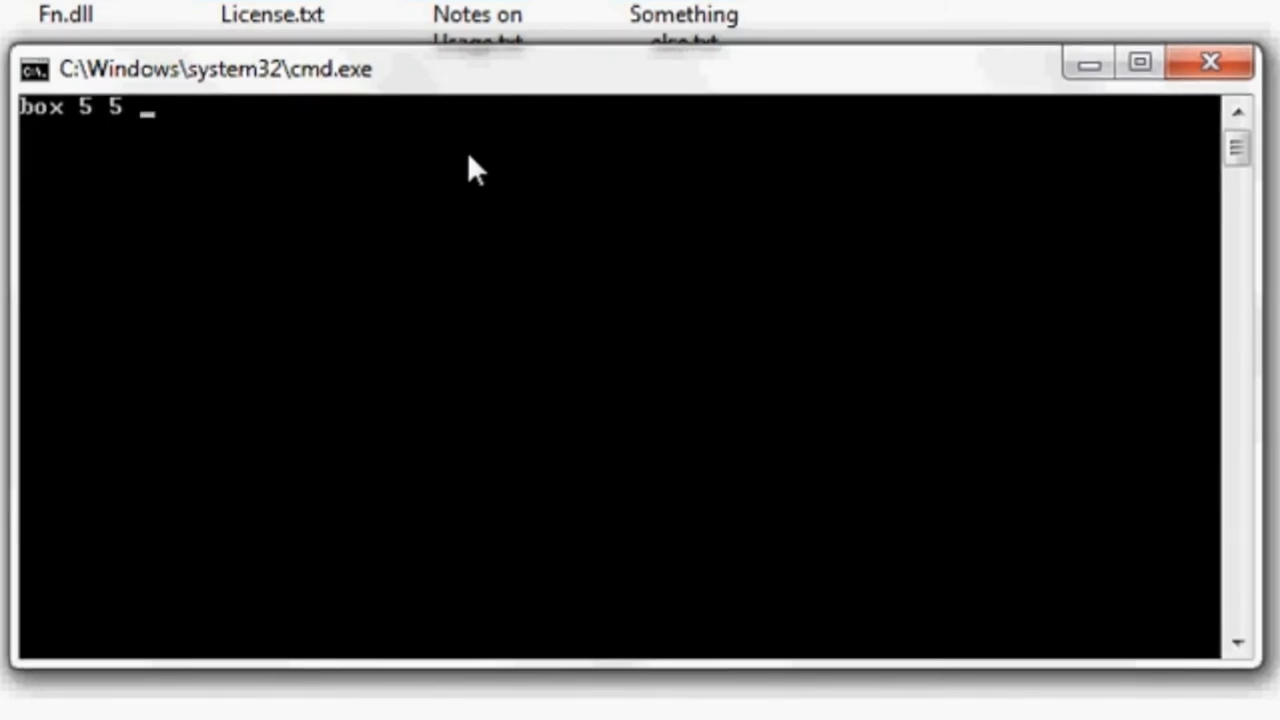
text(10)
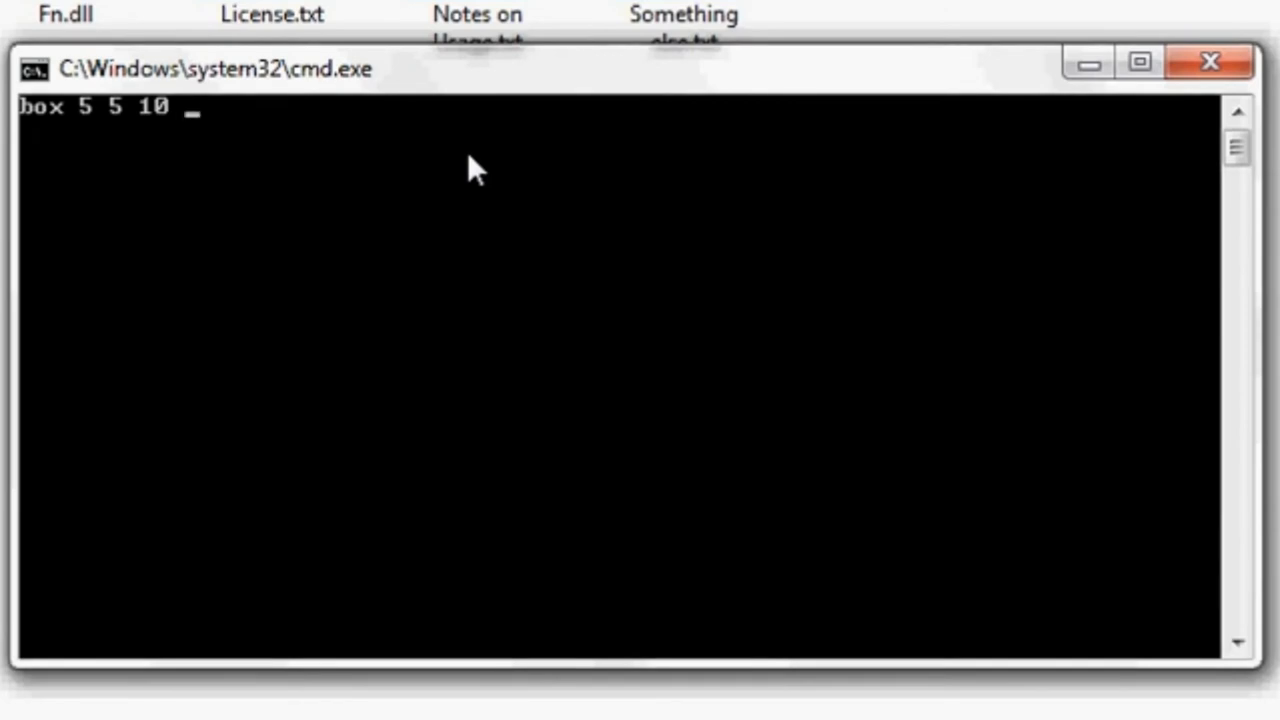
text(10)
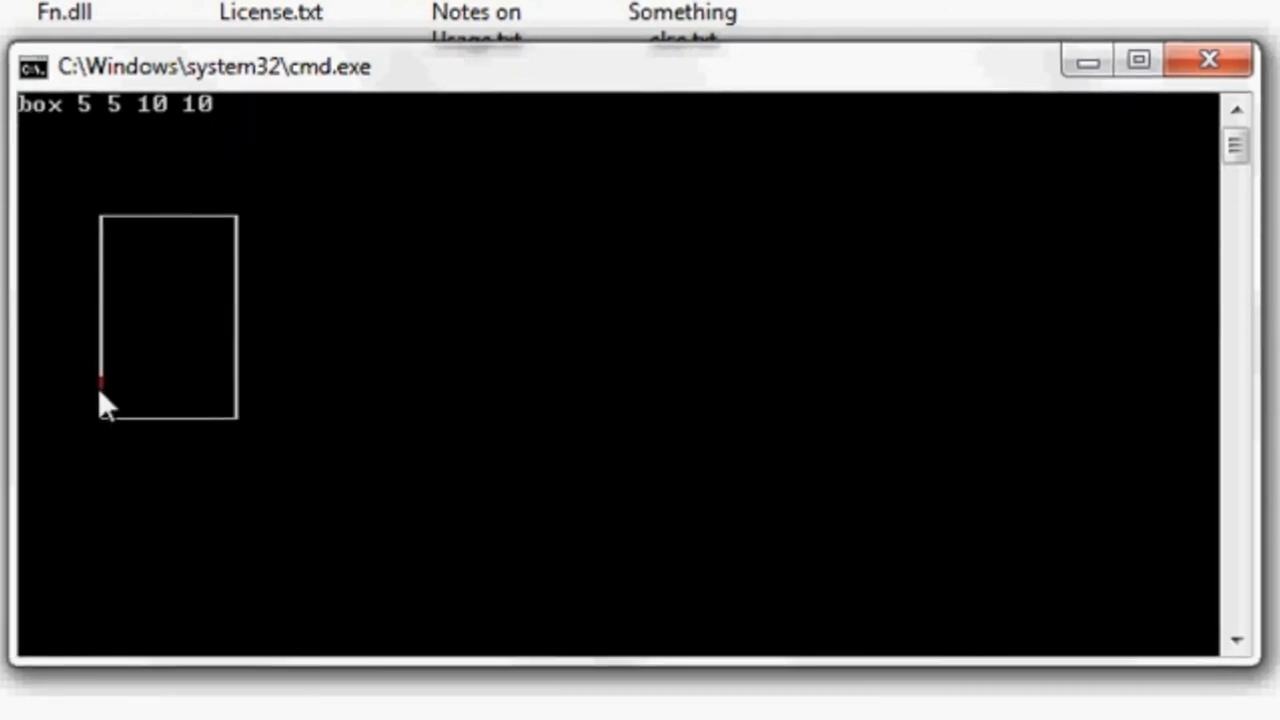
mouse_move(136, 288)
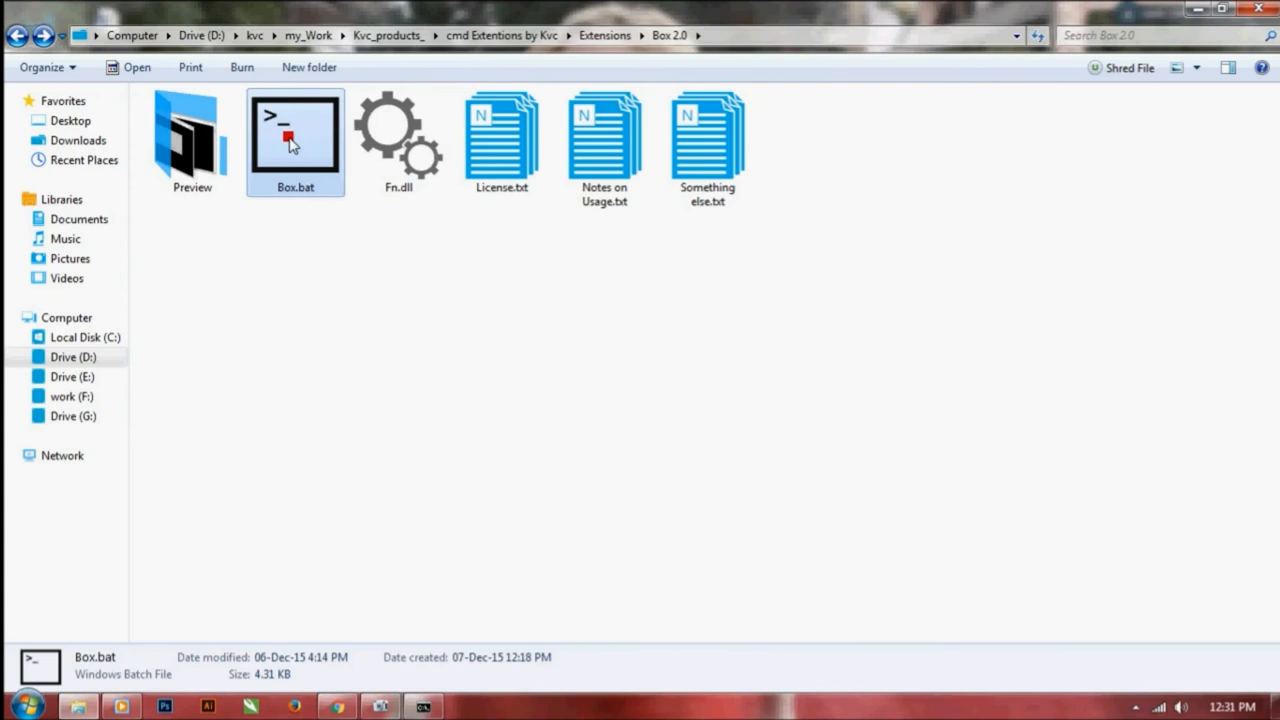
double_click(296, 130)
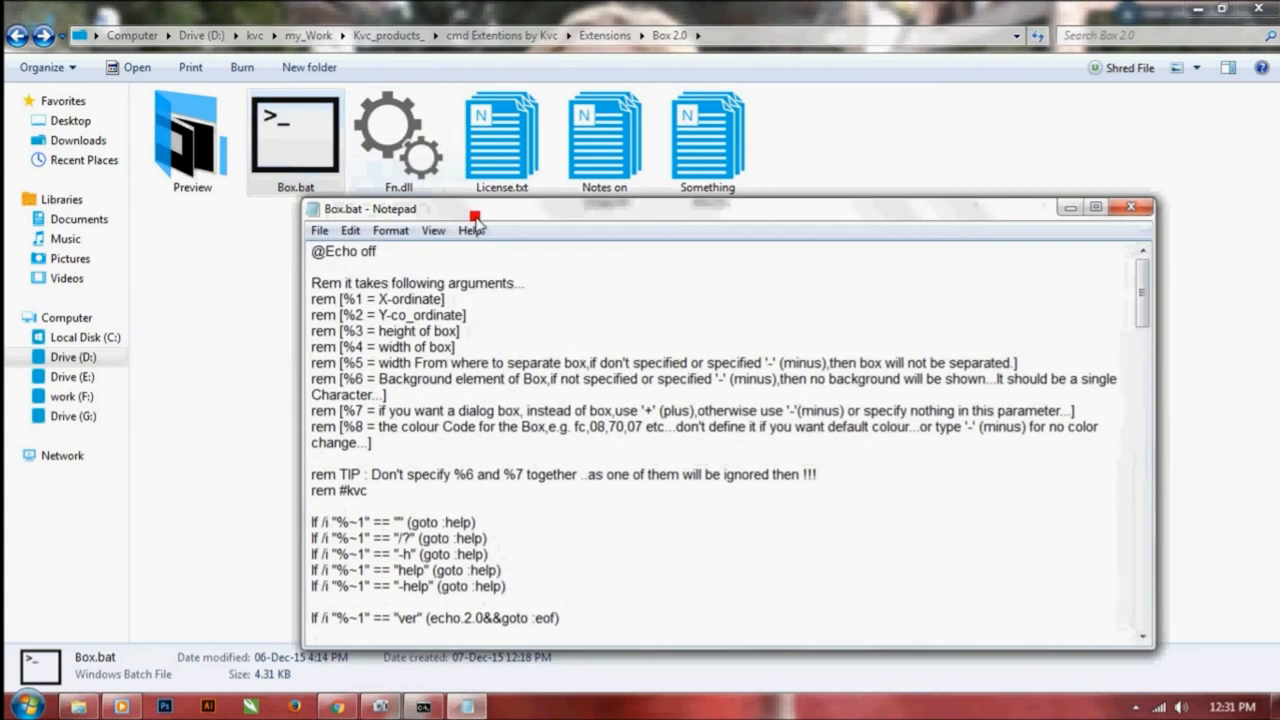
click(1094, 208)
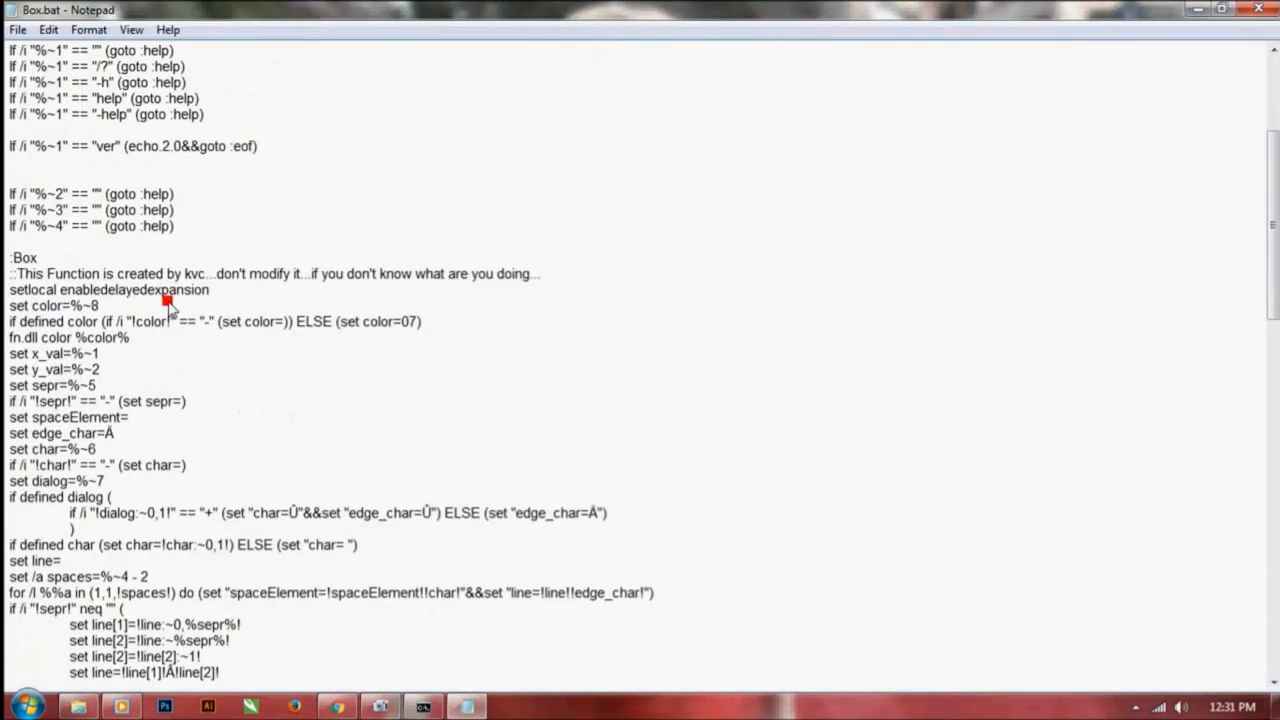
mouse_move(10, 258)
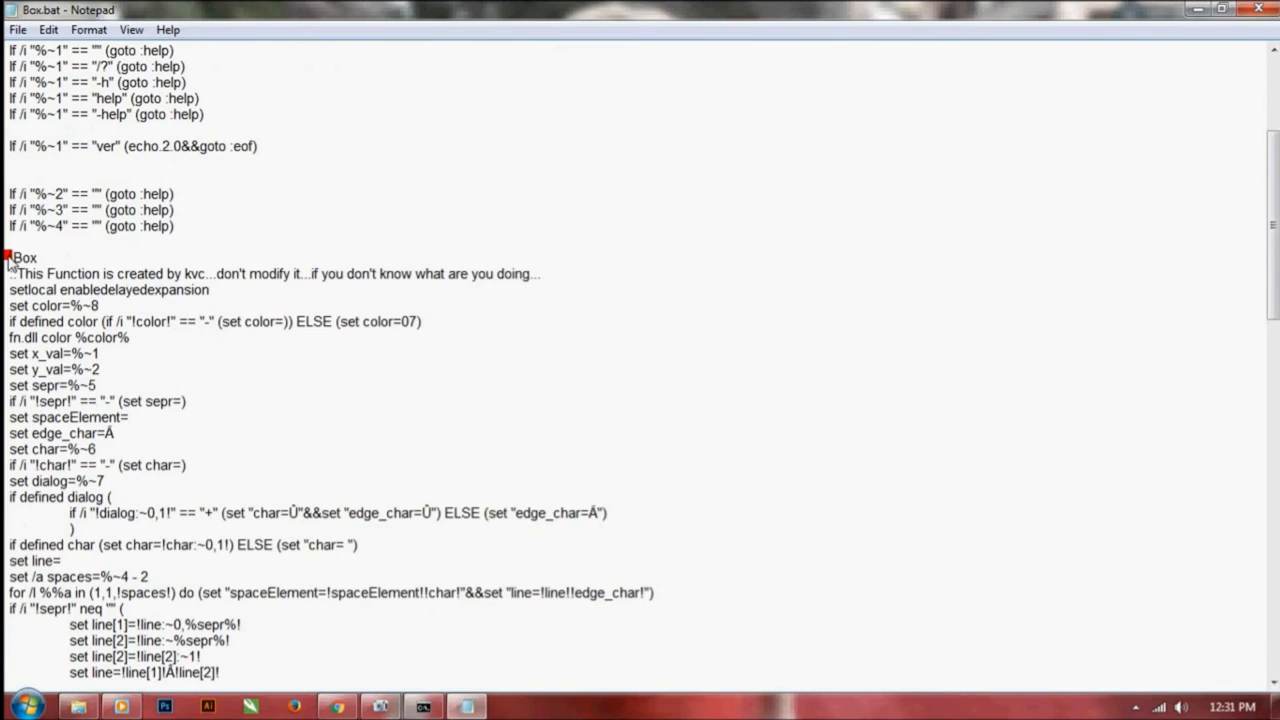
drag(8, 256, 196, 424)
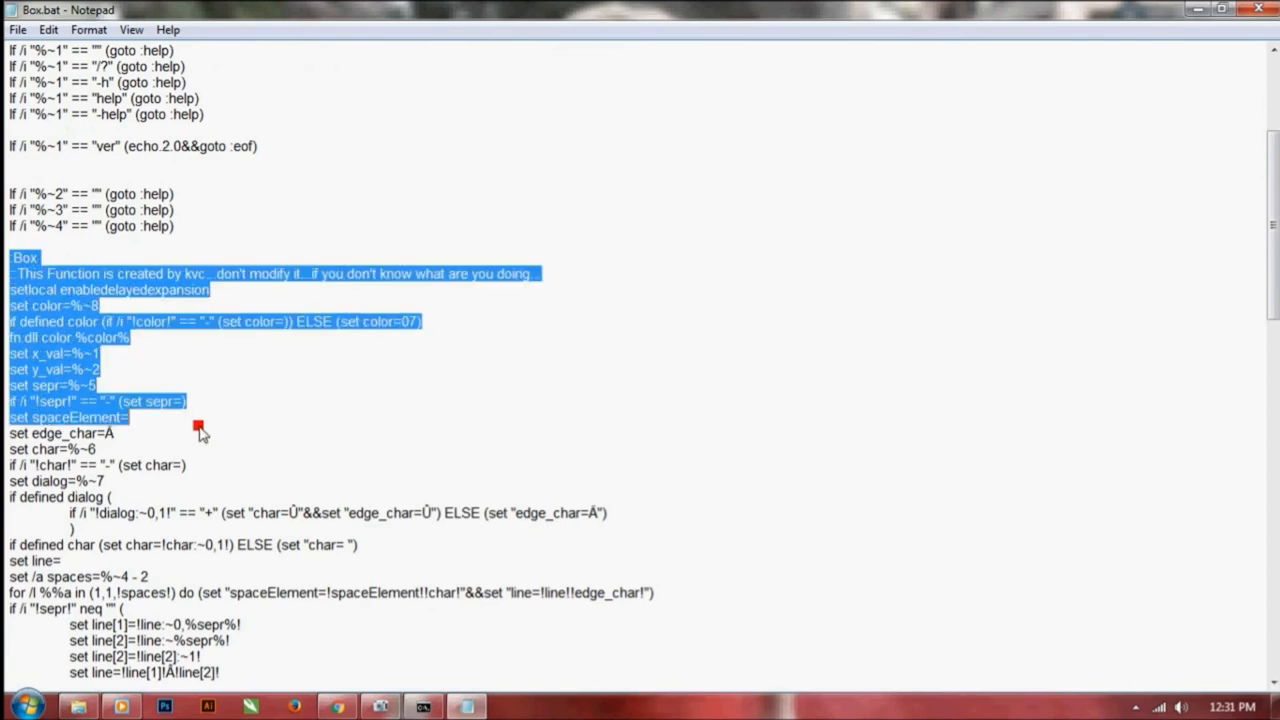
scroll(down, 3)
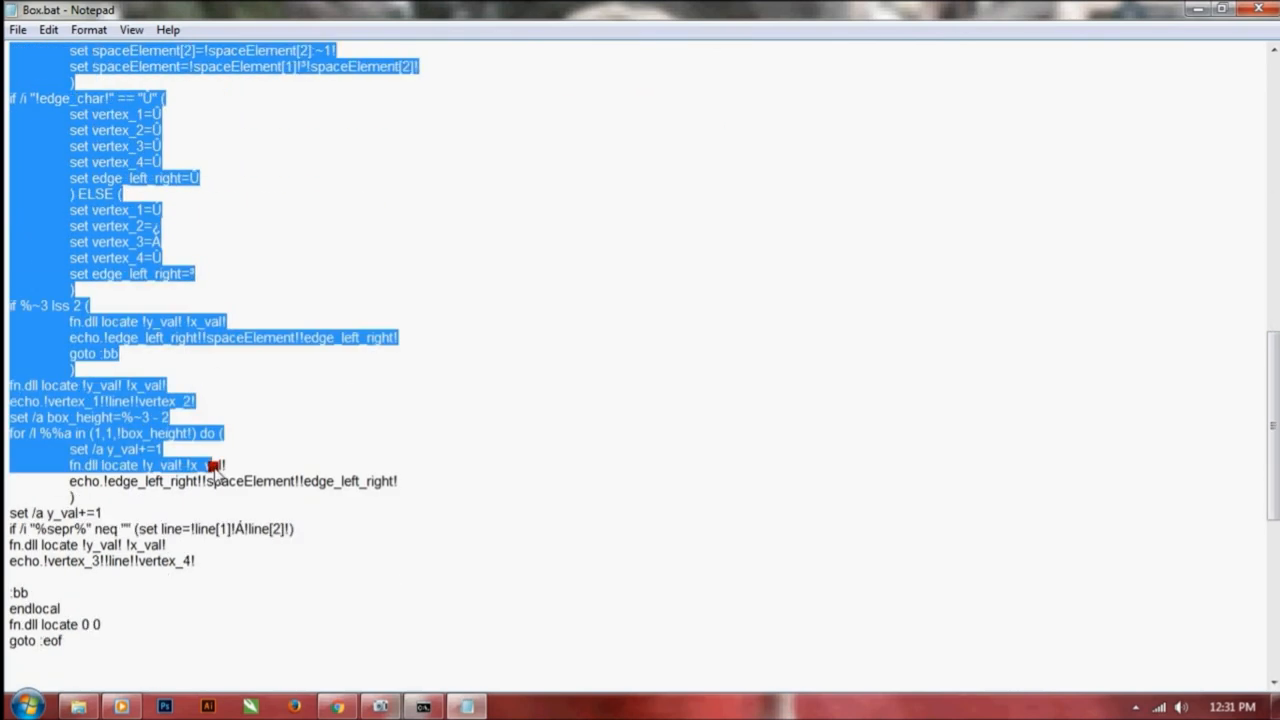
scroll(down, 3)
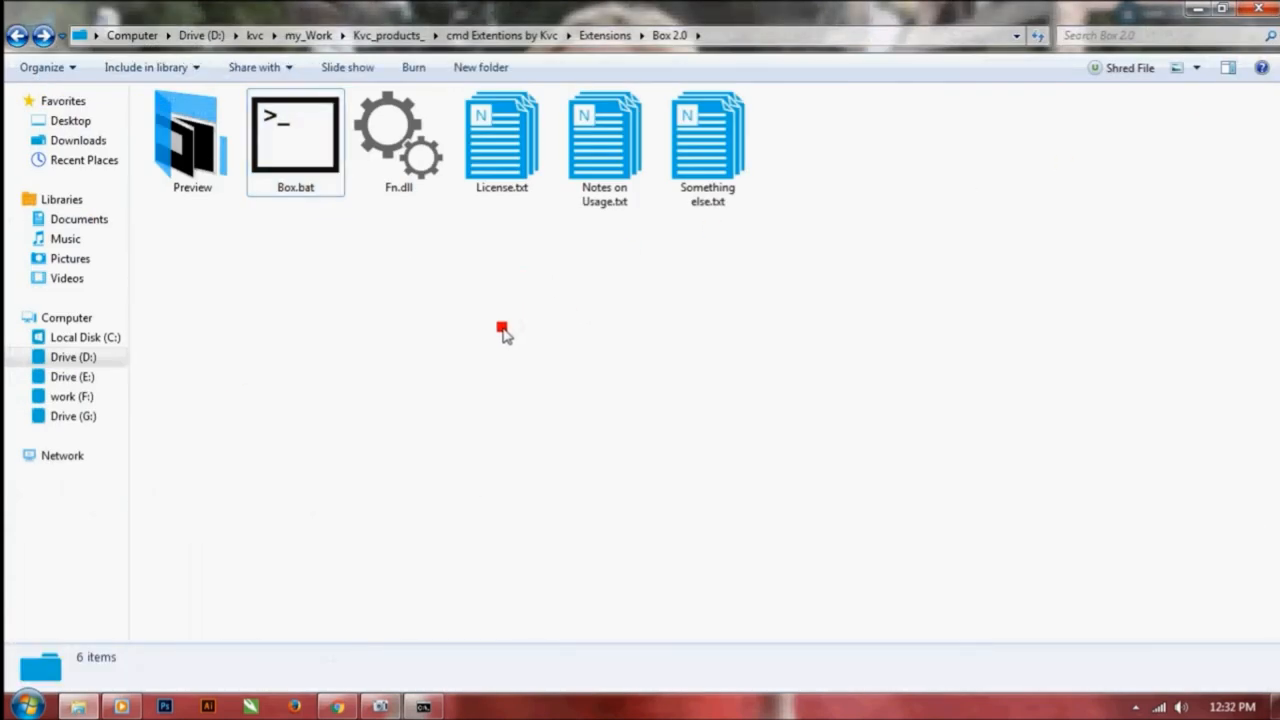
- Create a new text document named test.bat and open it for editing in Notepad
right_click(502, 330)
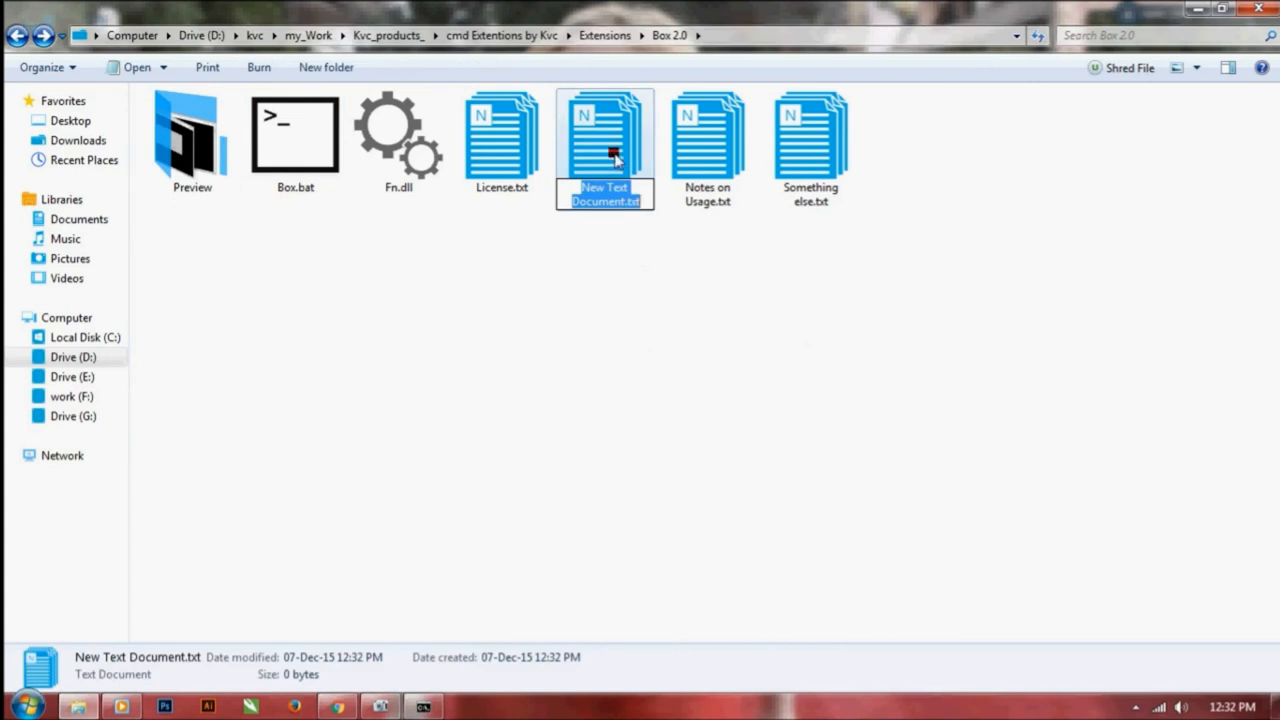
text(test.bat)
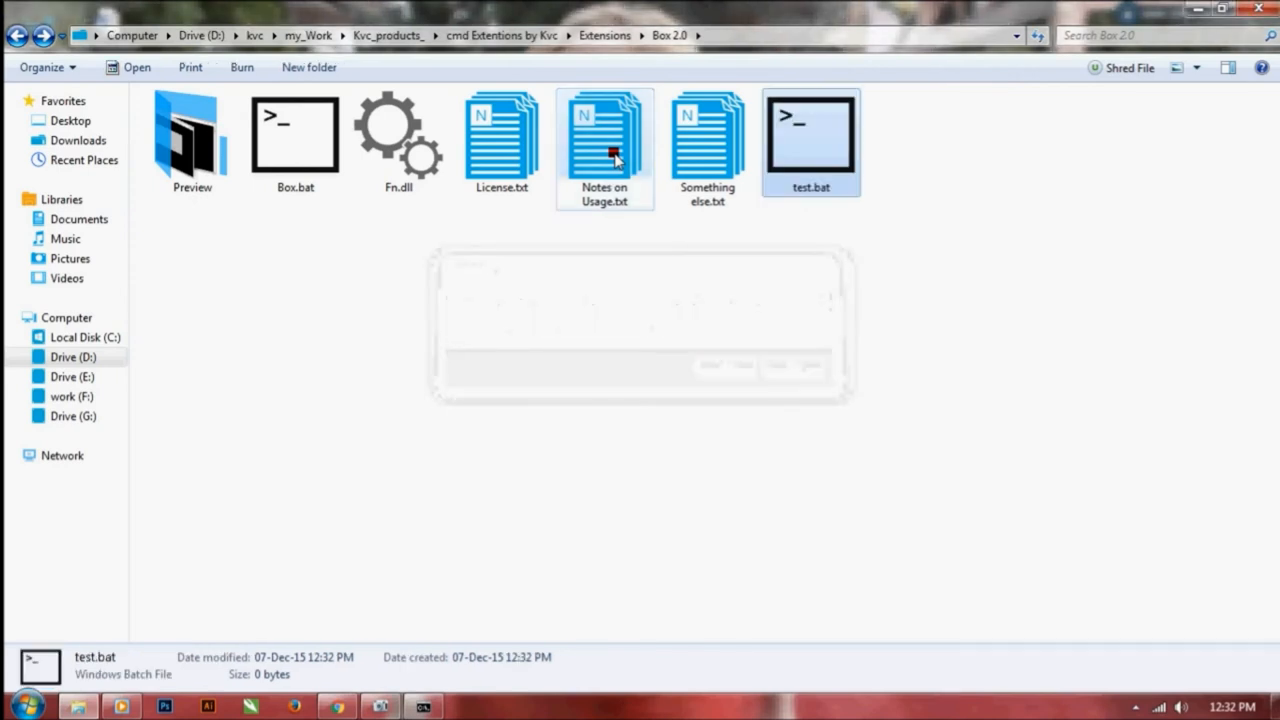
double_click(810, 136)
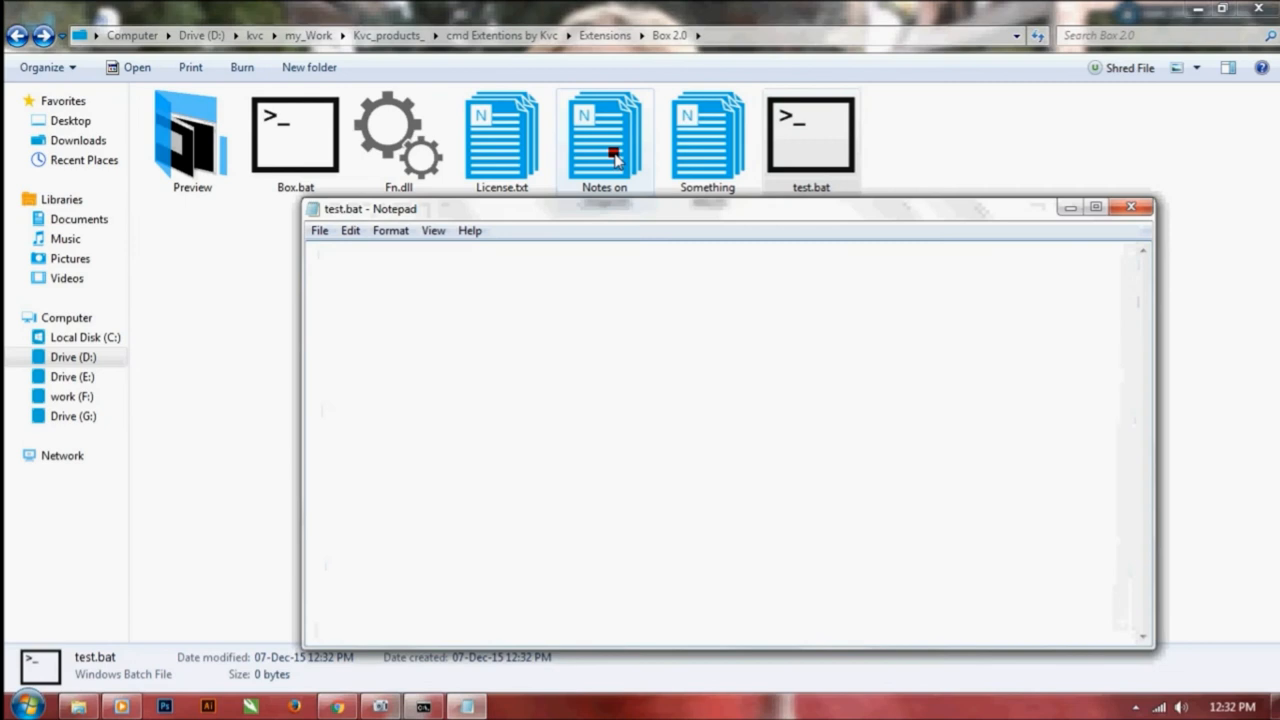
click(1096, 208)
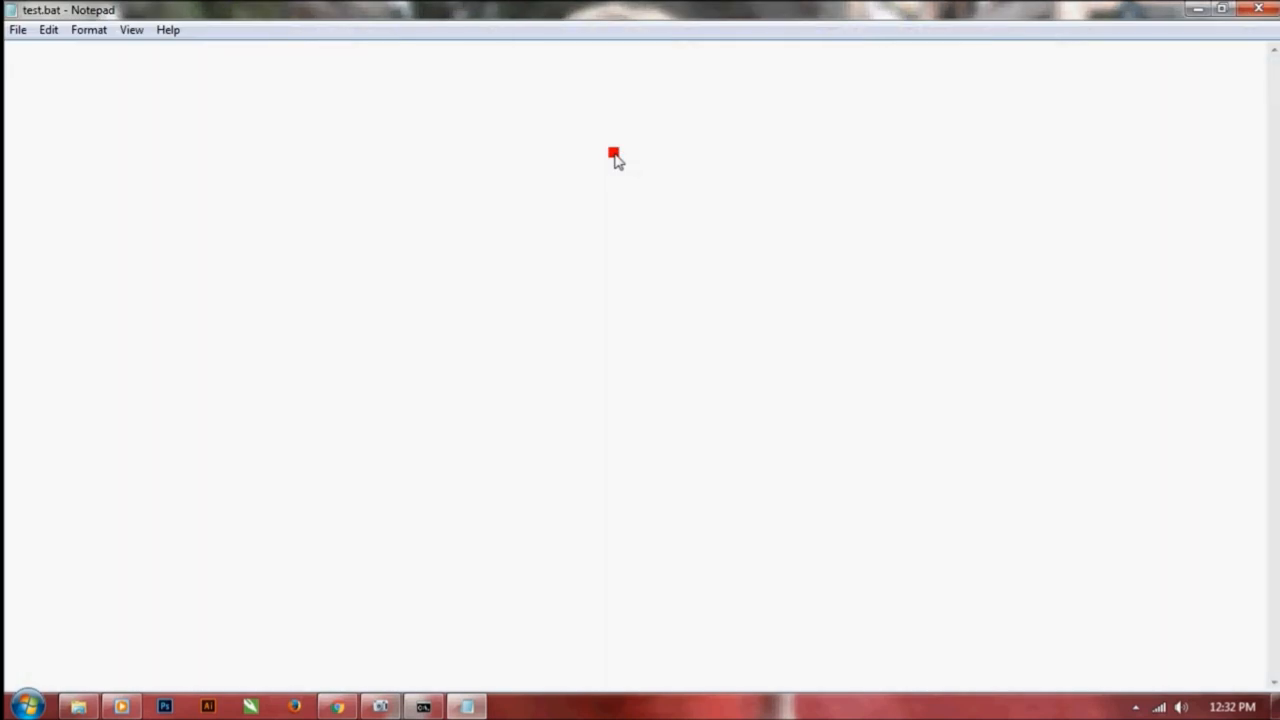
text(@echo)
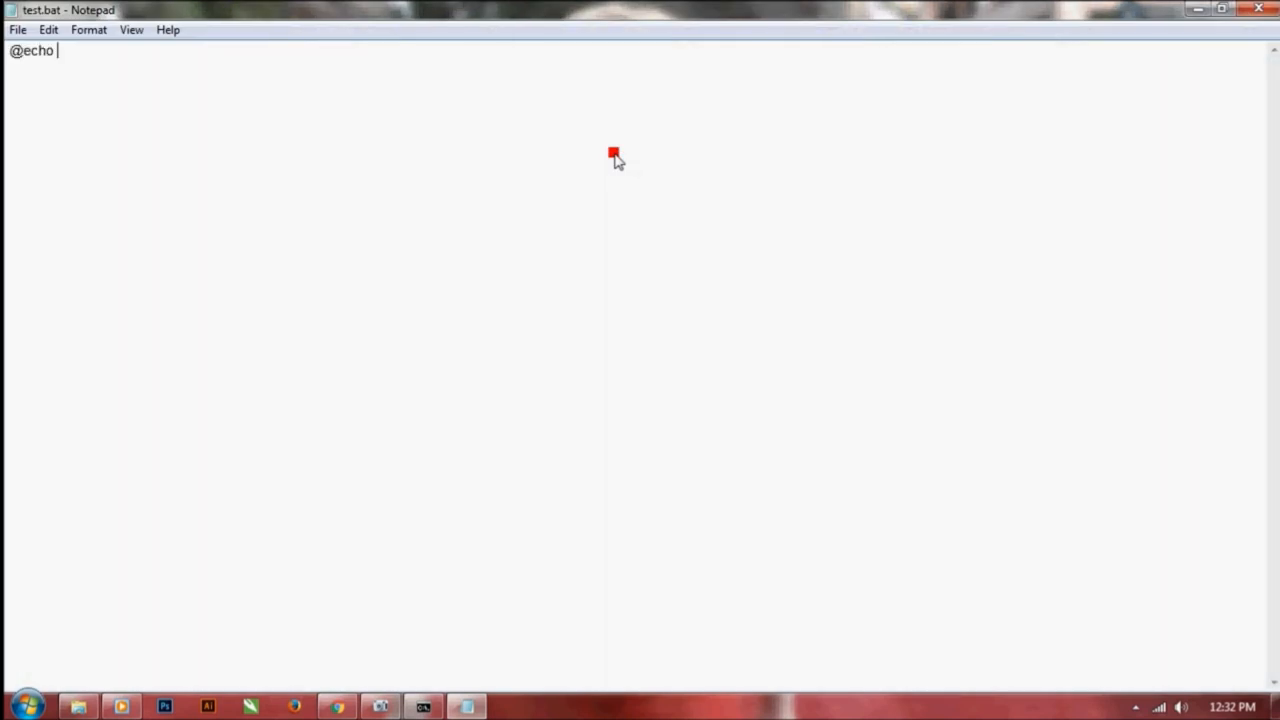
text(off)
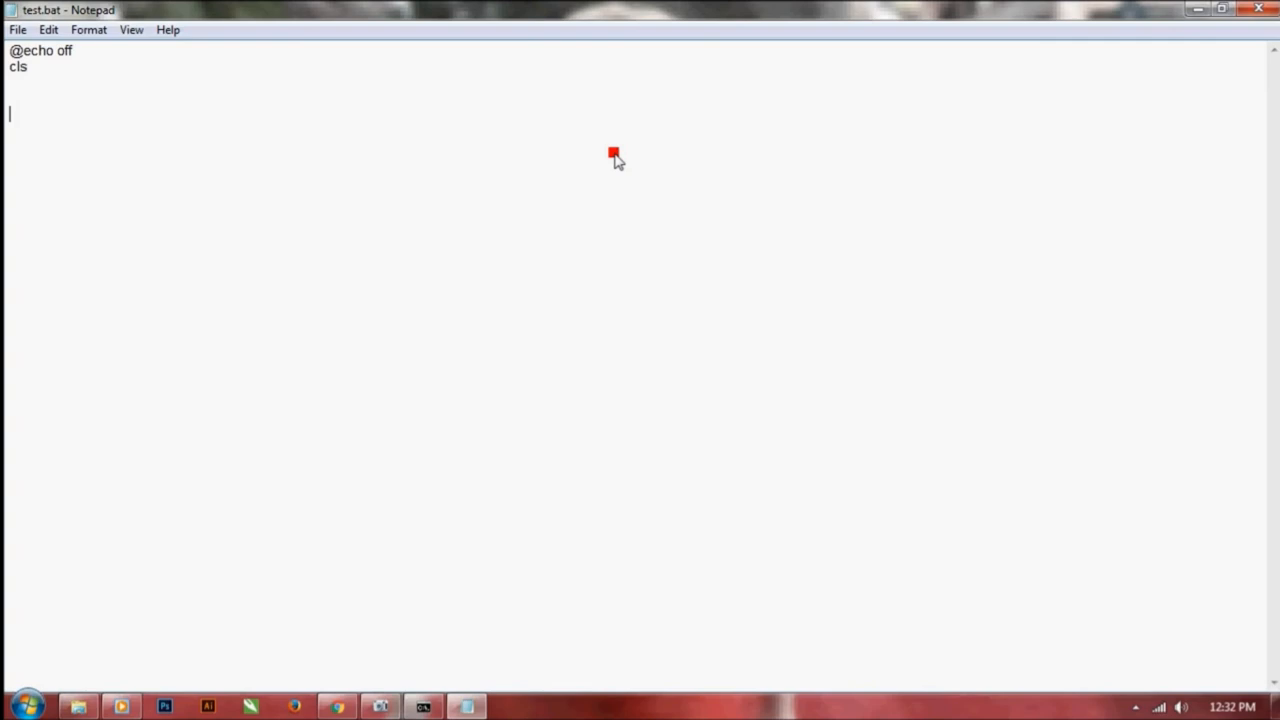
key(enter)
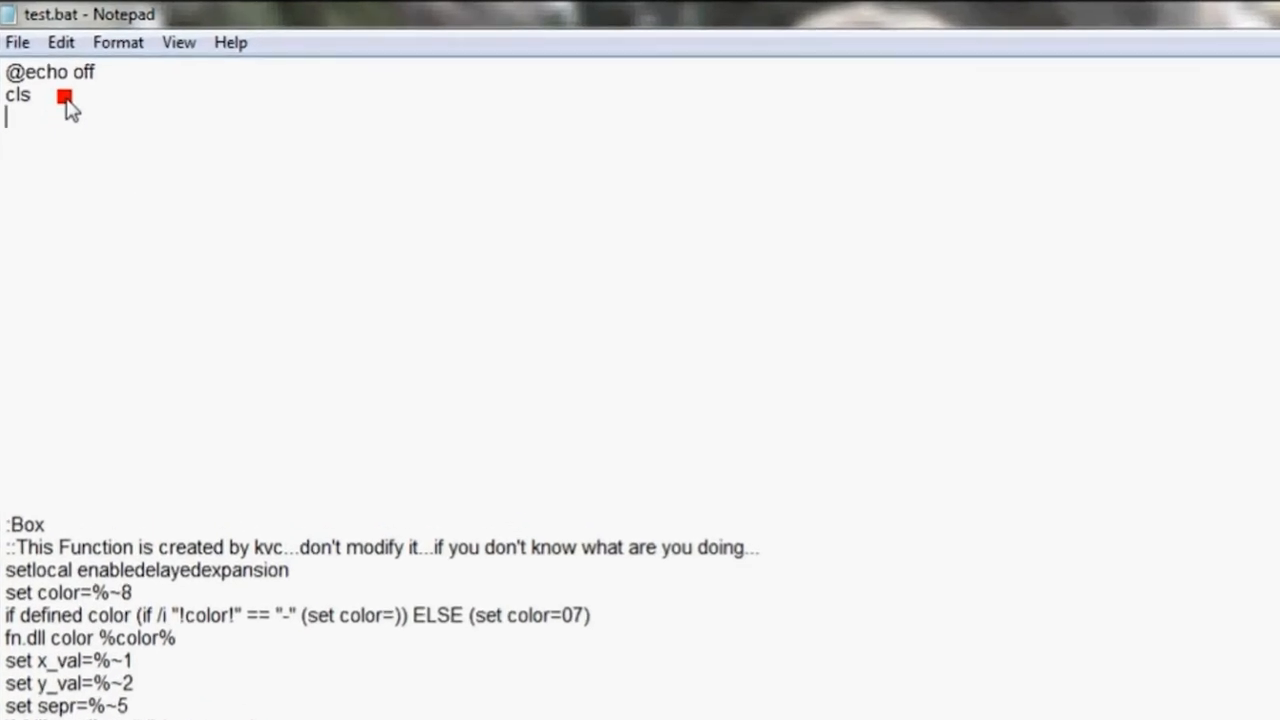
text(call)
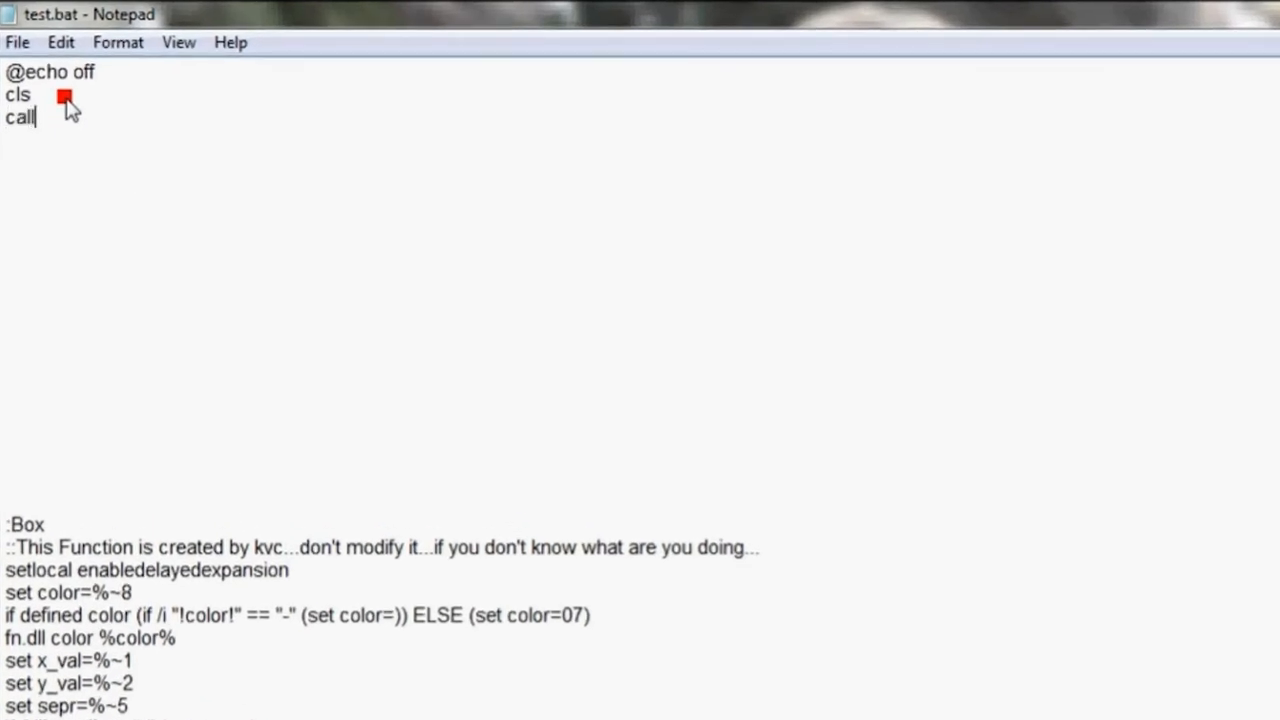
text(bo)
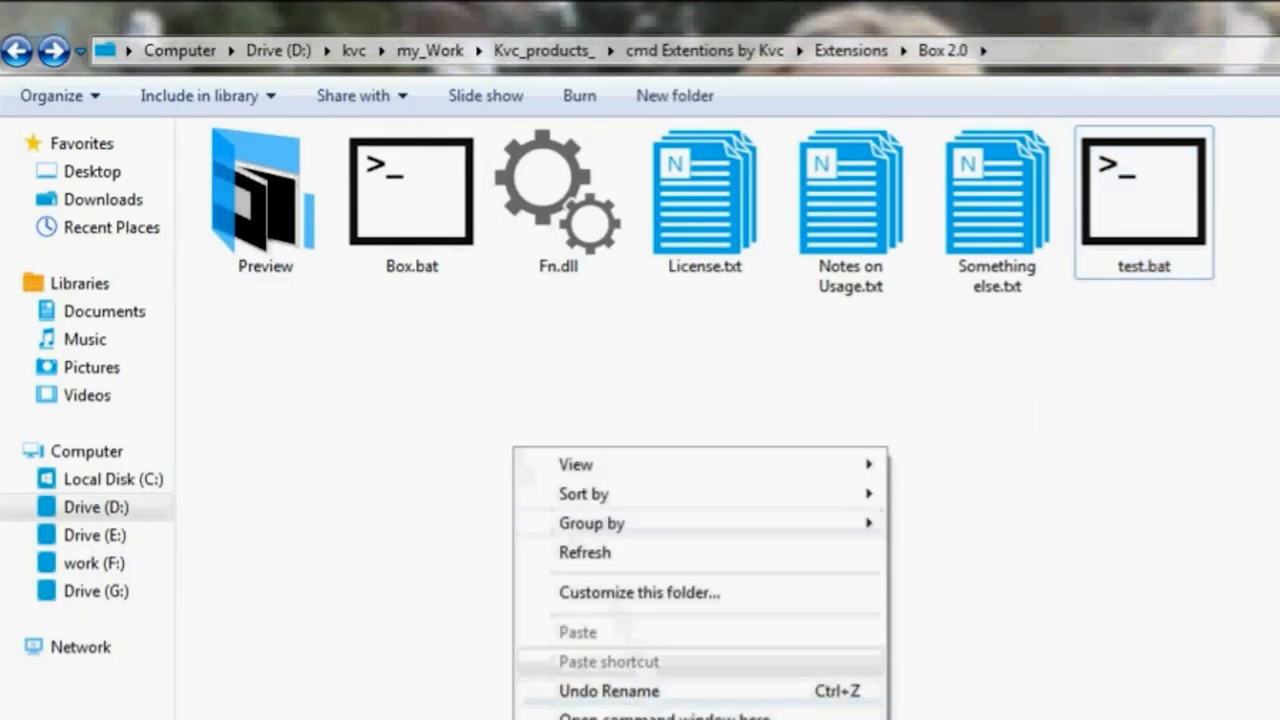
- In a command window at Box 2.0, run box help and box ver (2.0), then clear the screen
click(650, 716)
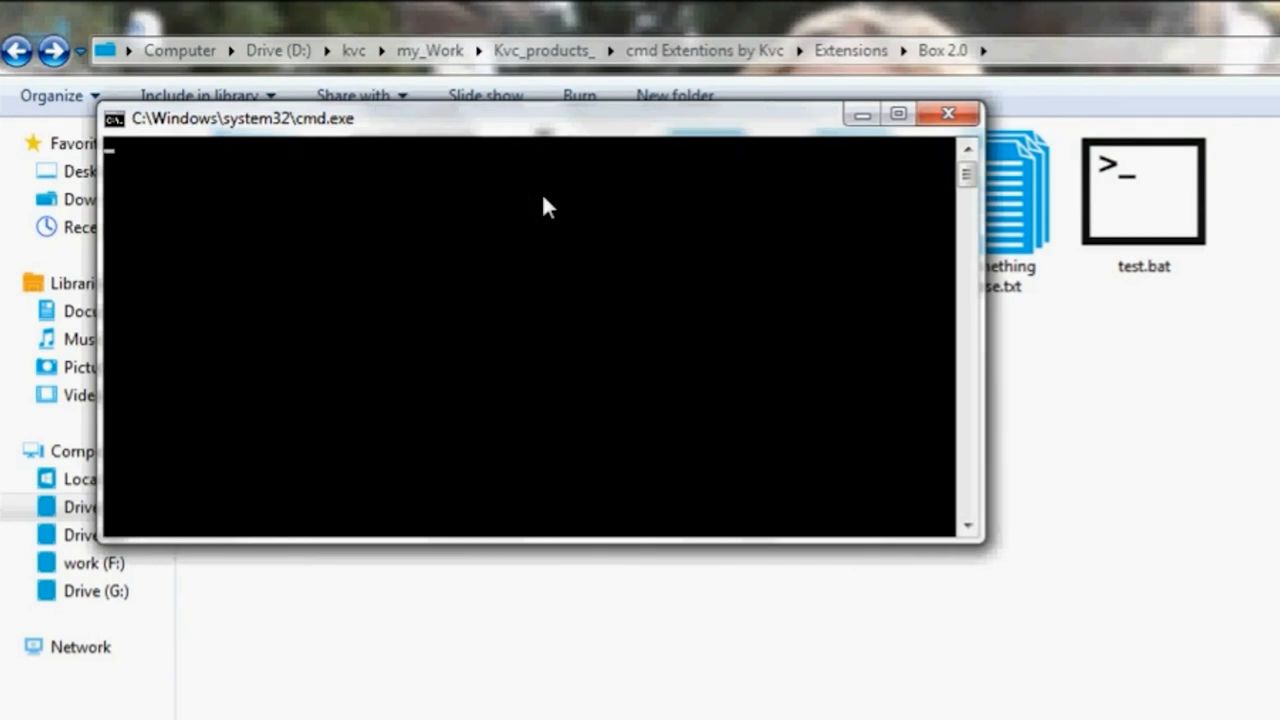
text(box)
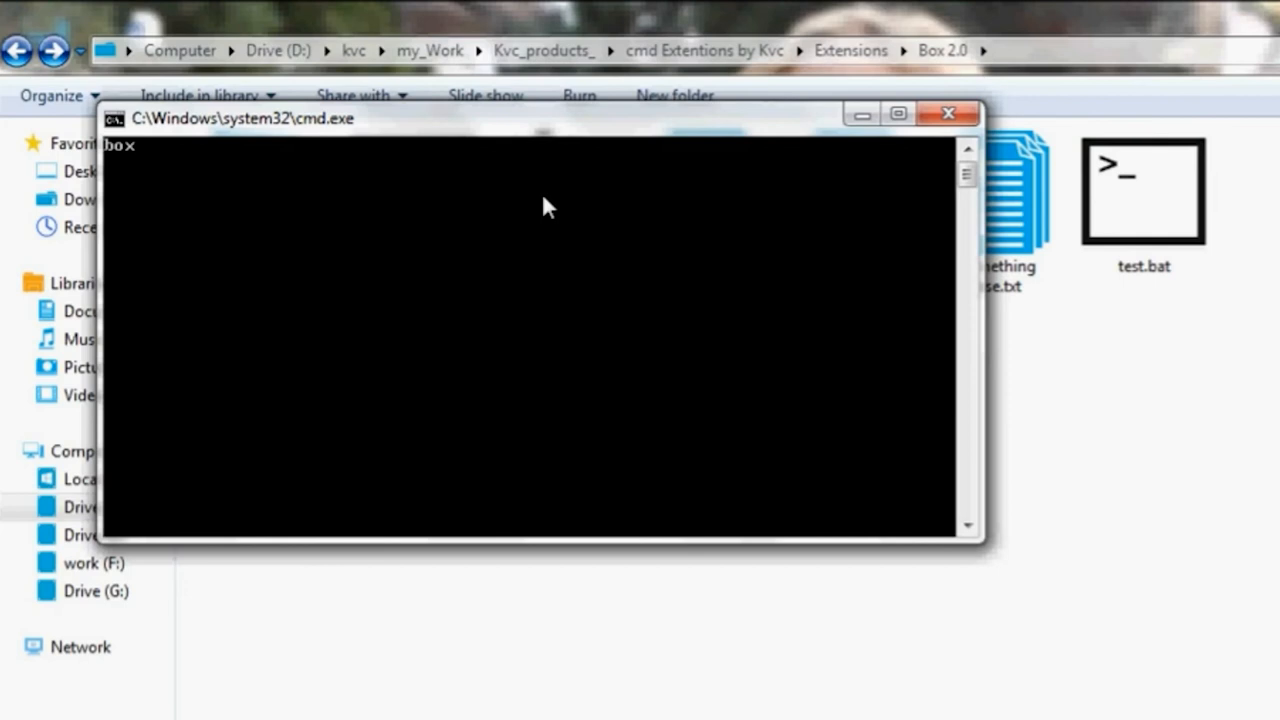
text(help)
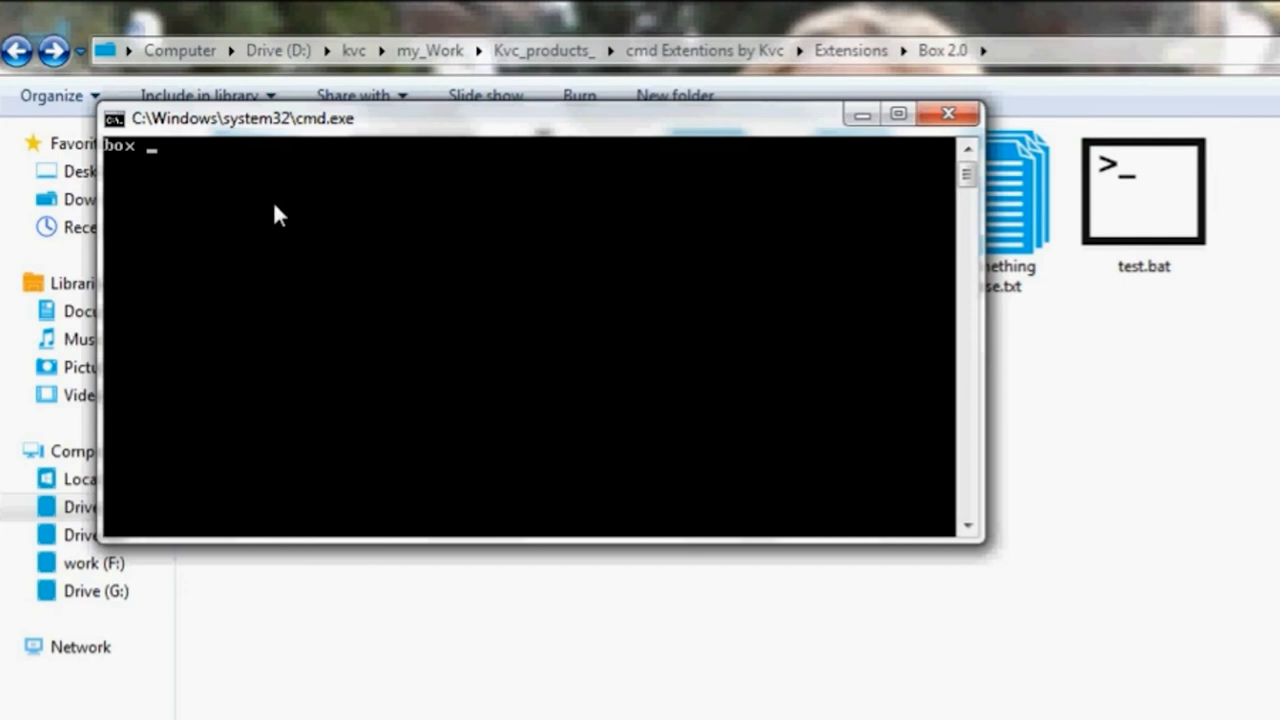
text(ver)
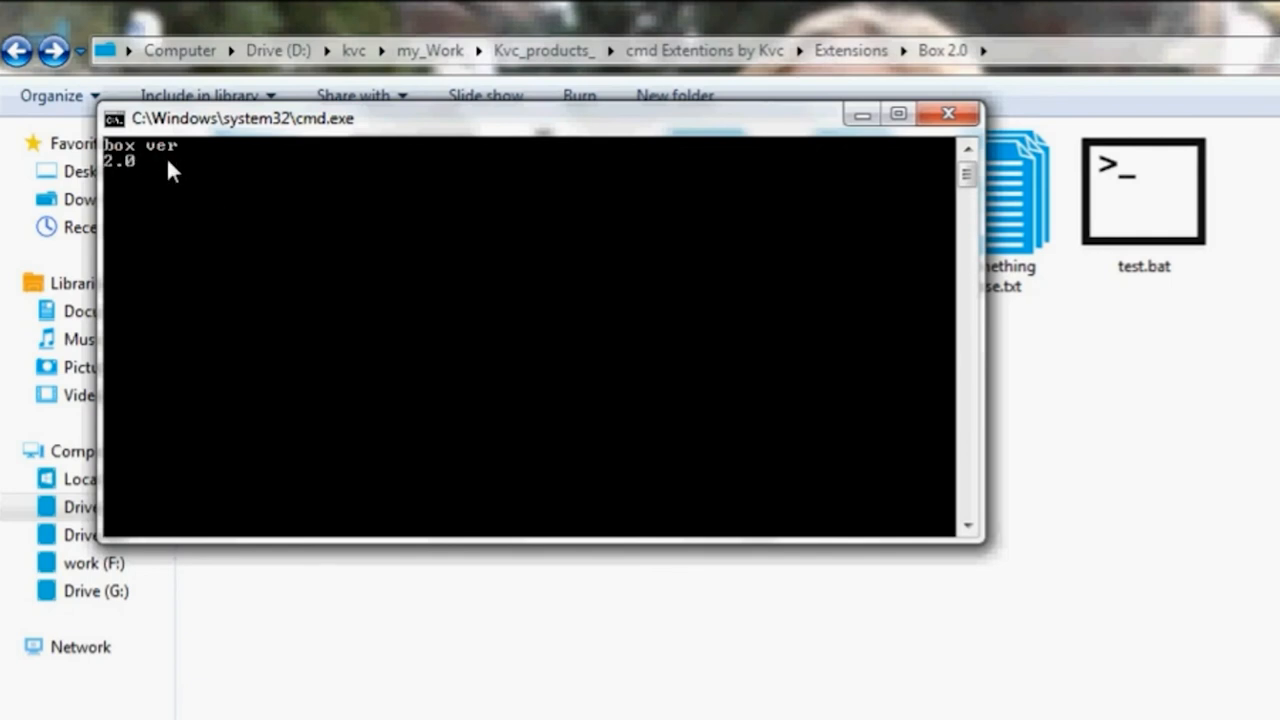
text(cls)
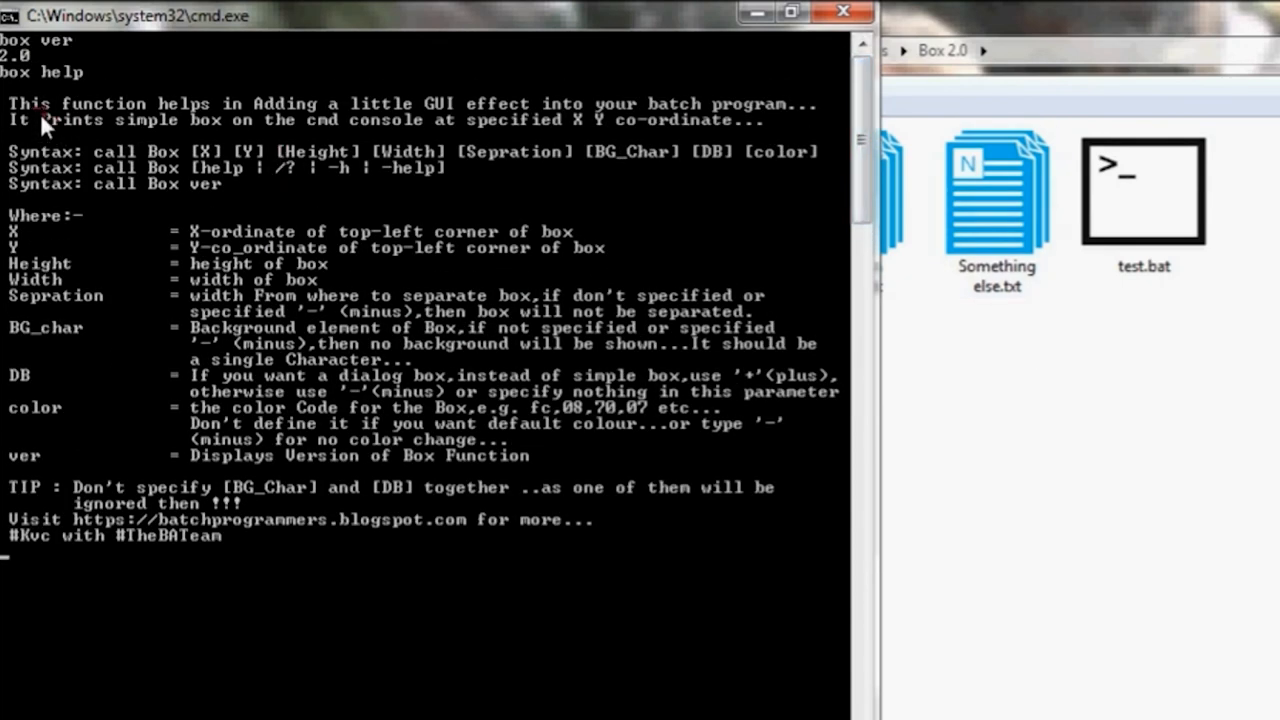
mouse_move(736, 120)
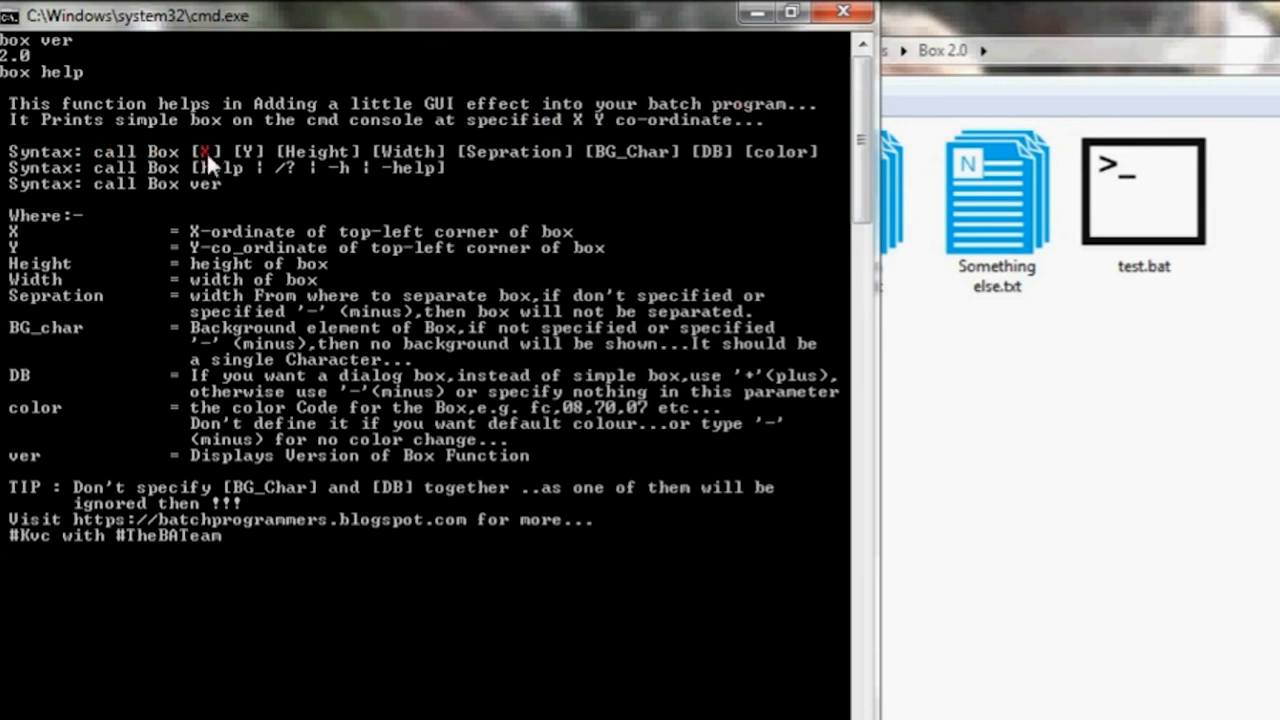
mouse_move(370, 256)
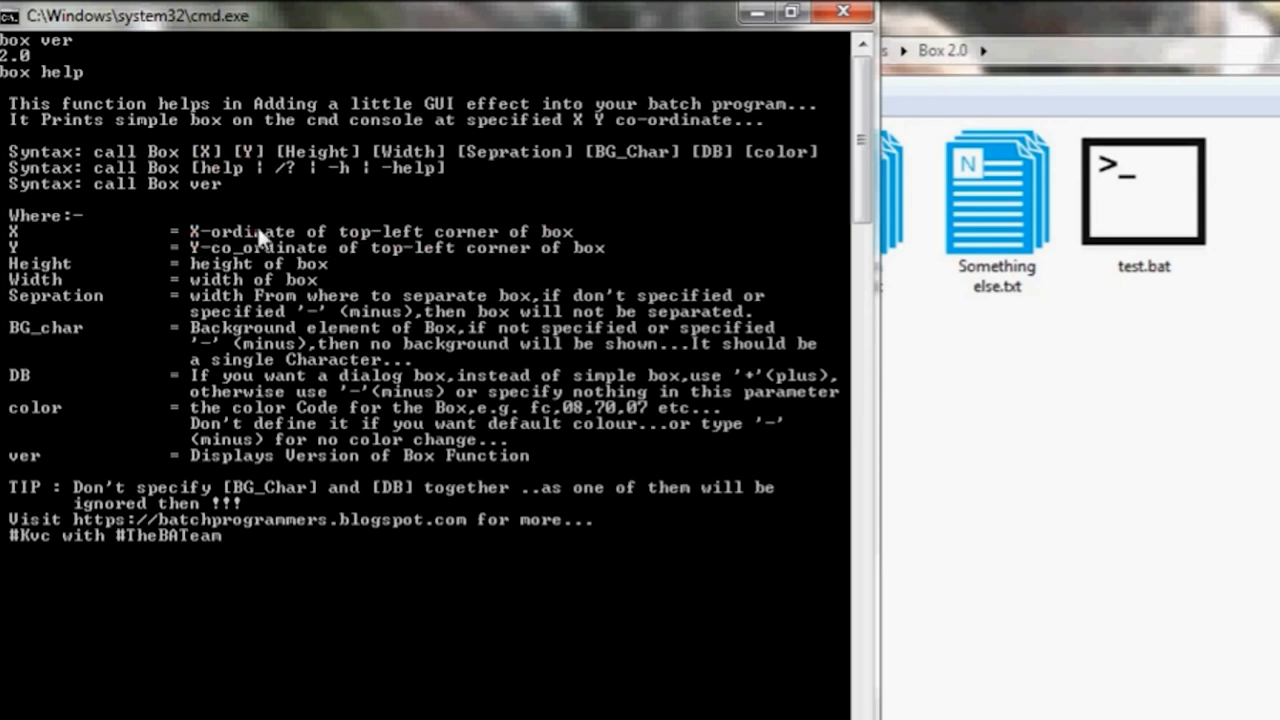
mouse_move(330, 176)
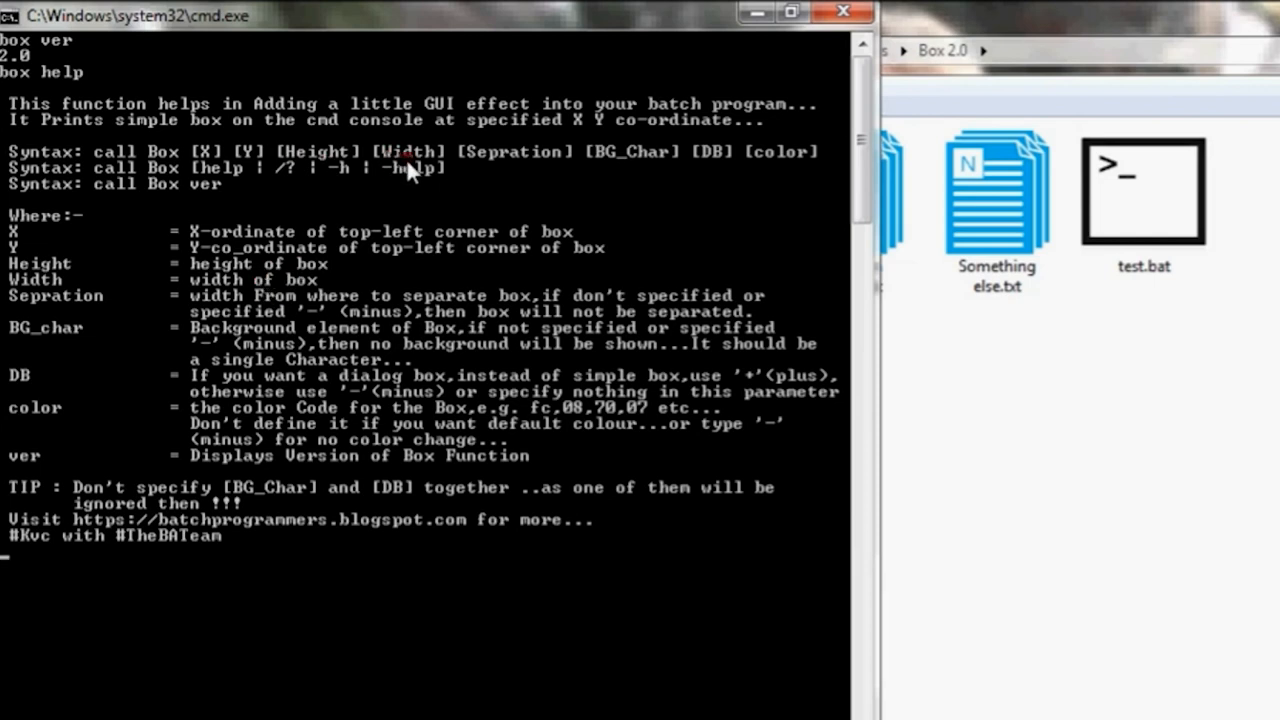
mouse_move(500, 170)
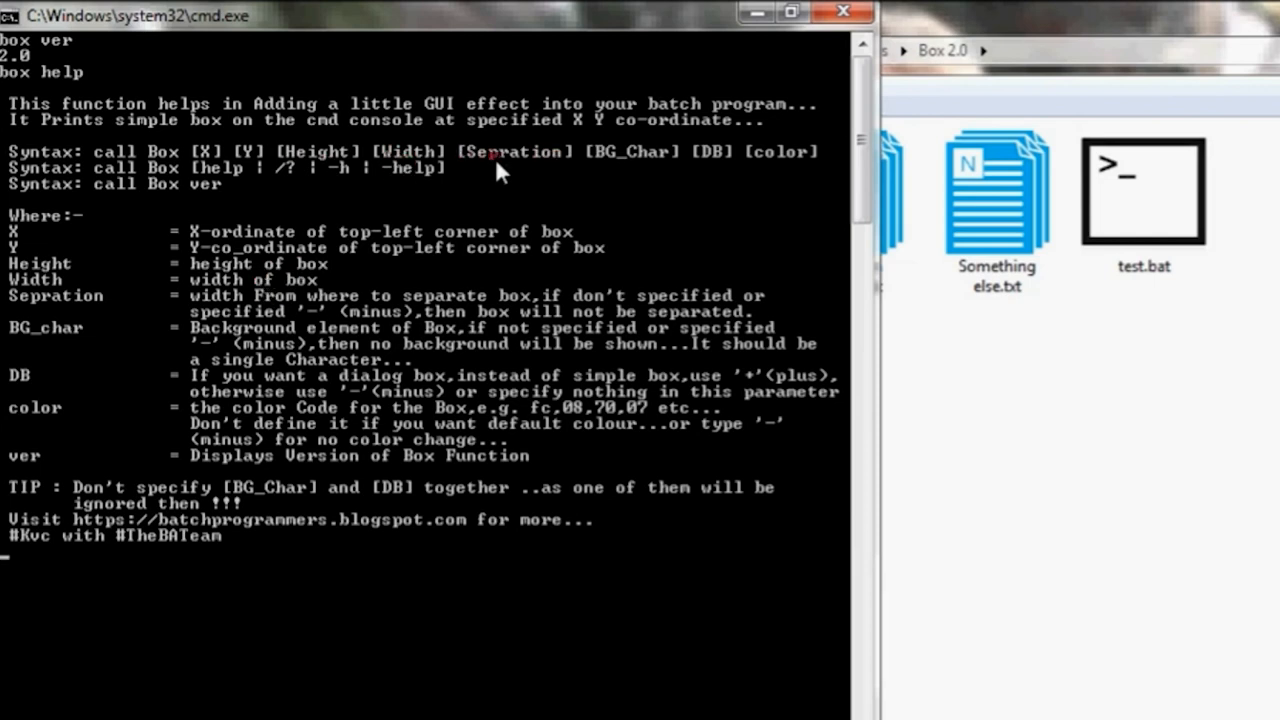
mouse_move(240, 310)
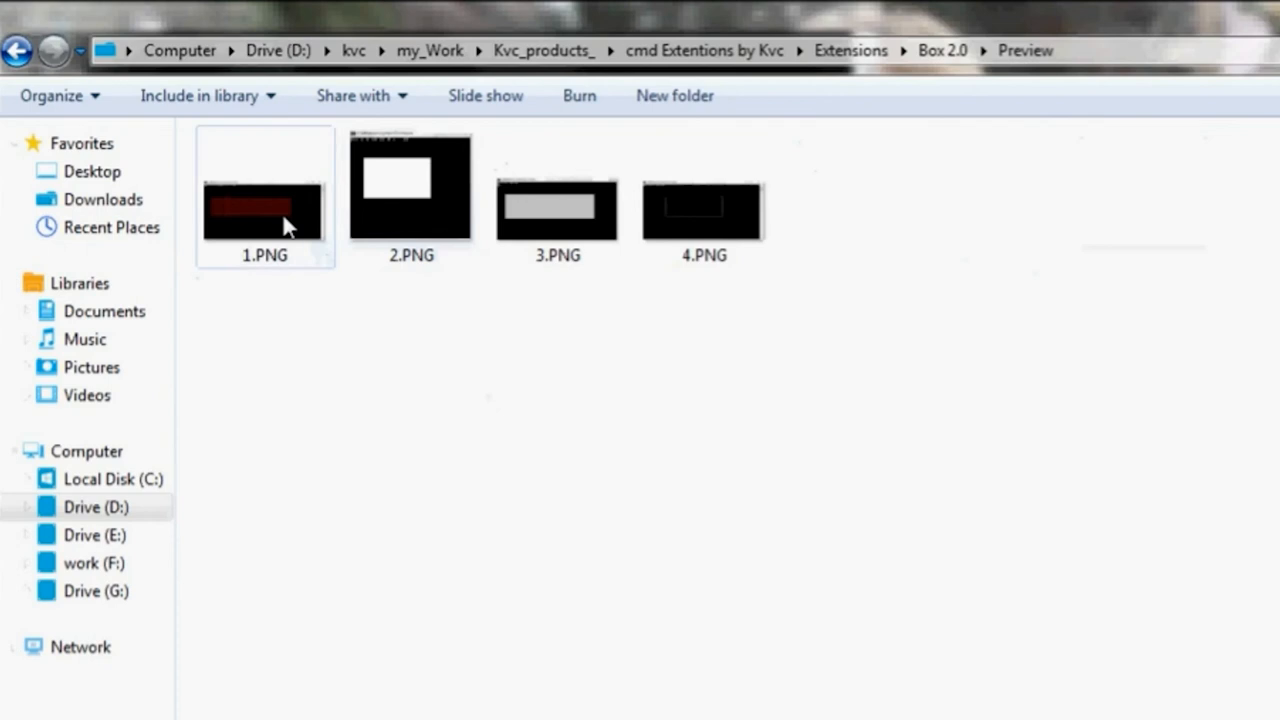
- View the 1.PNG and 4.PNG example screenshots of Box output in Photo Viewer
double_click(264, 190)
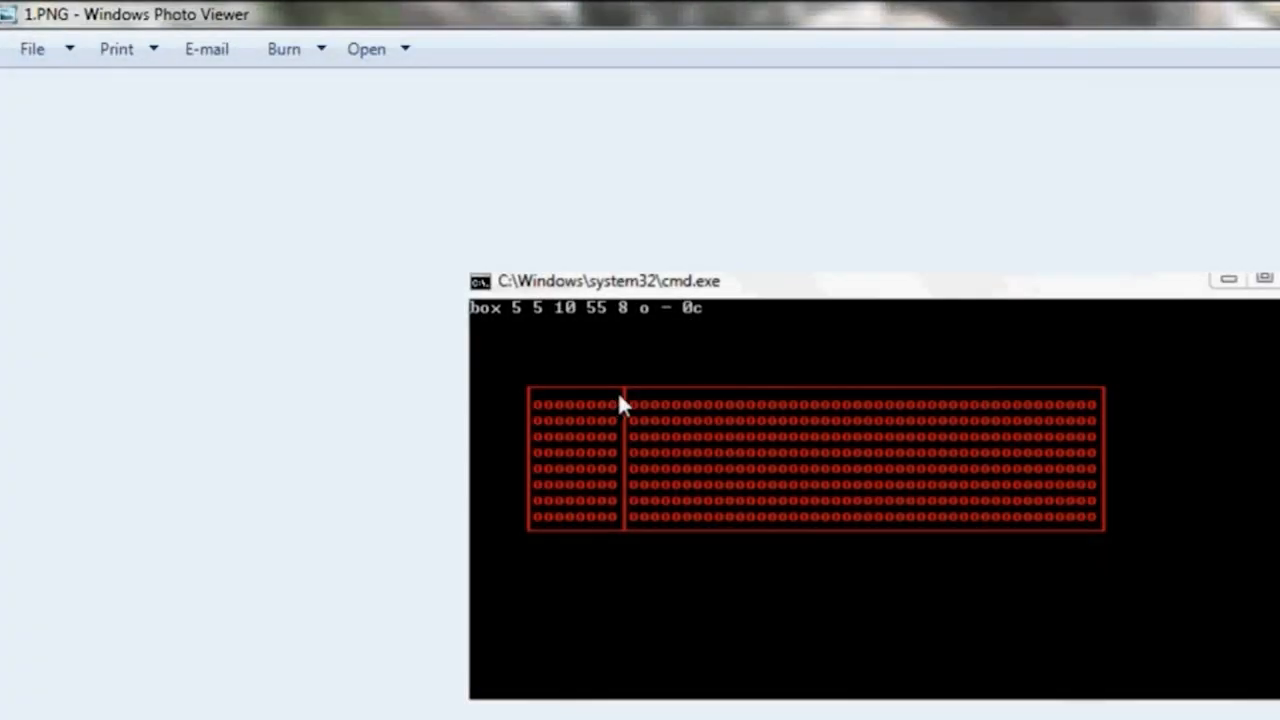
mouse_move(630, 348)
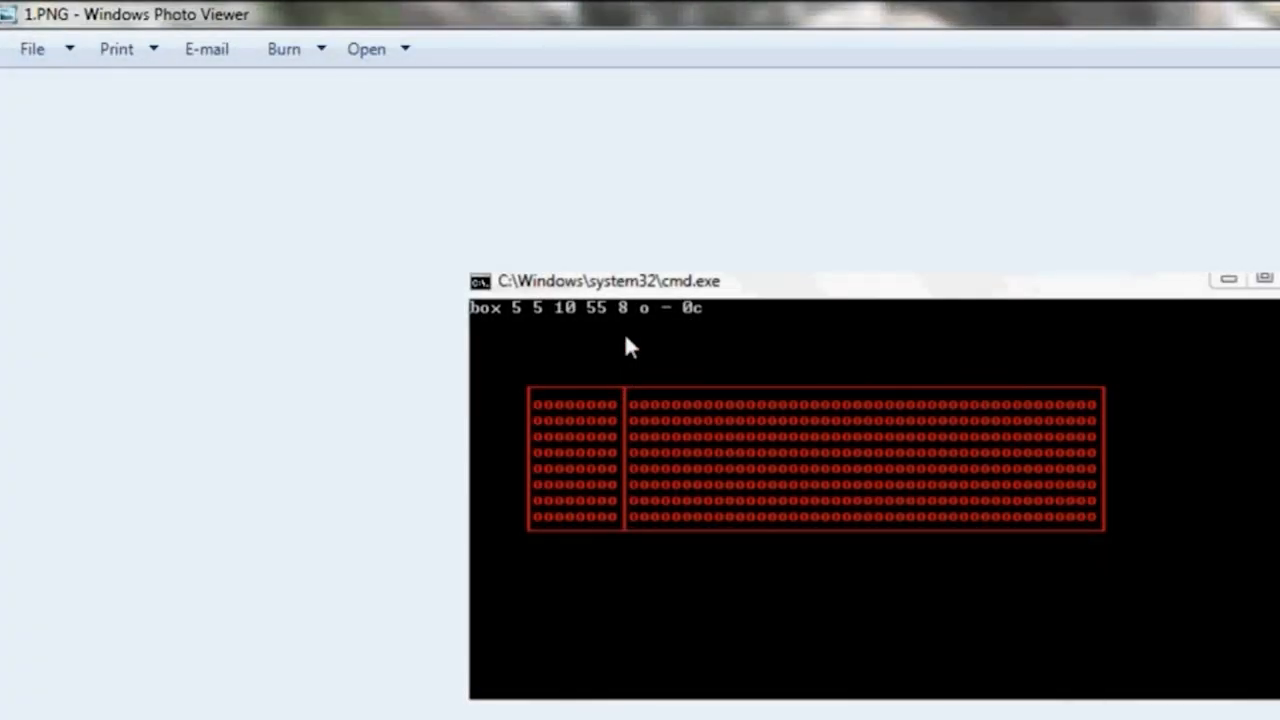
mouse_move(540, 418)
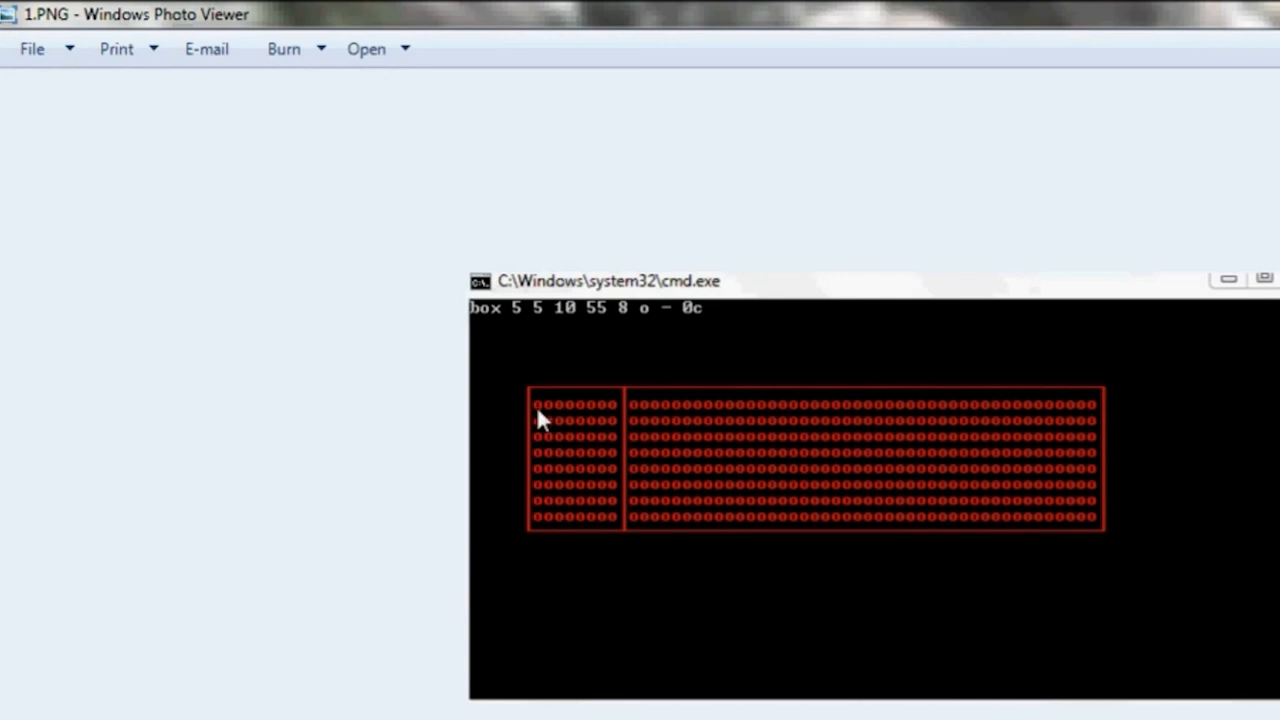
mouse_move(578, 460)
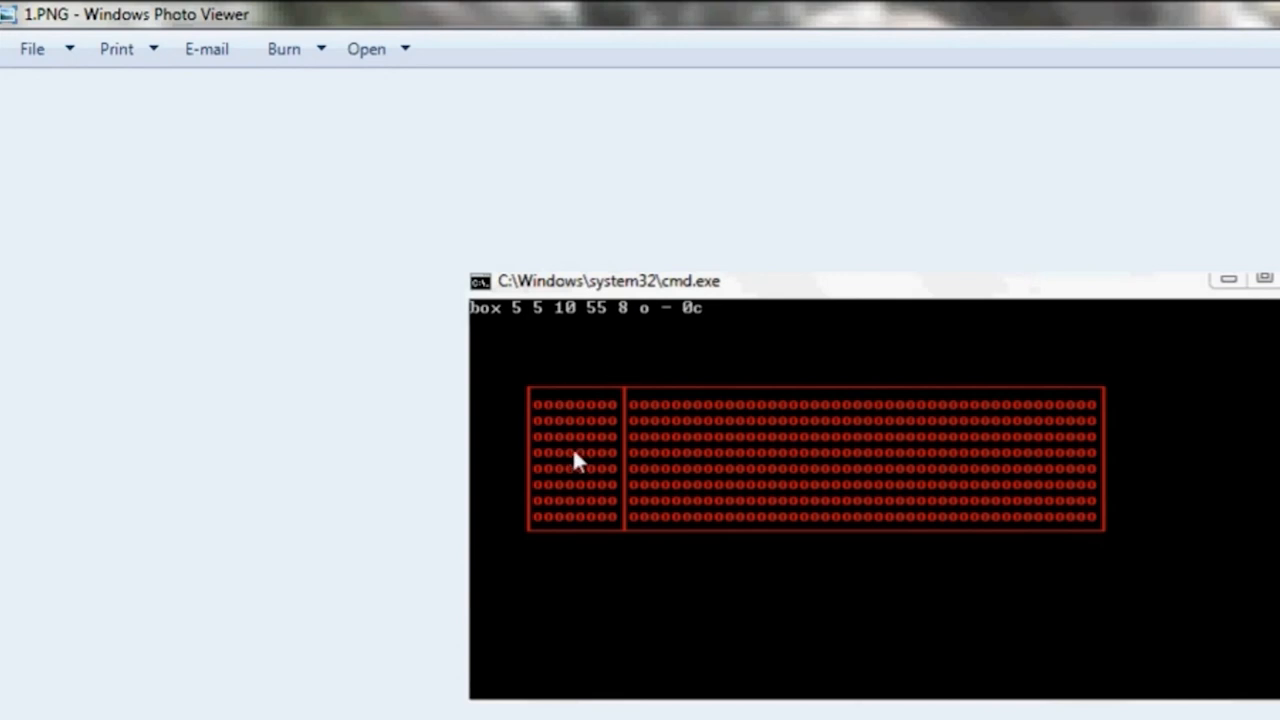
mouse_move(562, 418)
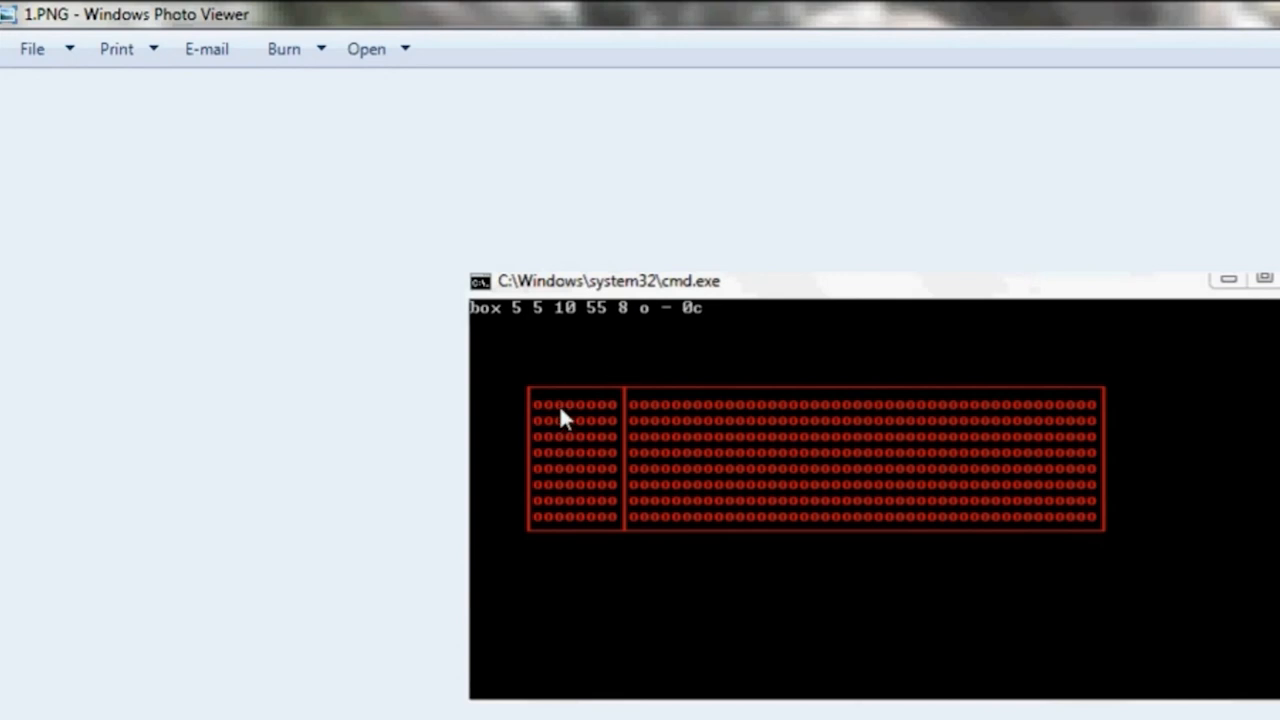
mouse_move(614, 418)
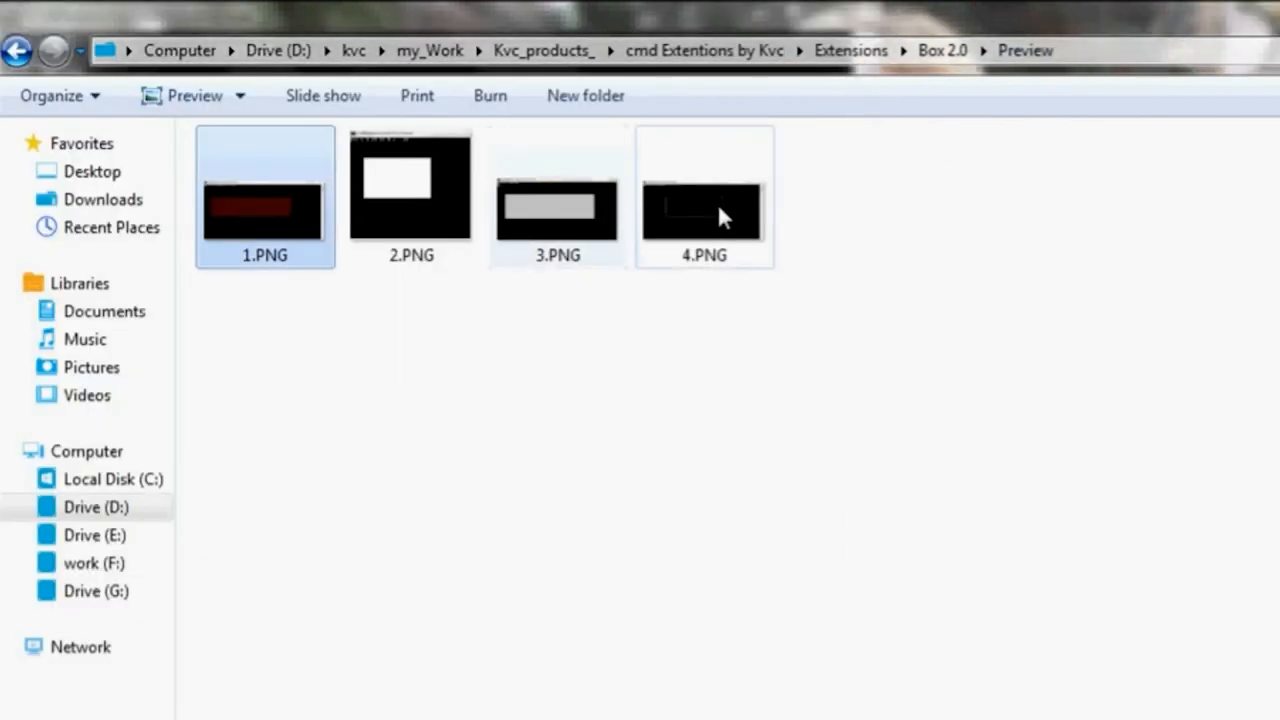
double_click(704, 198)
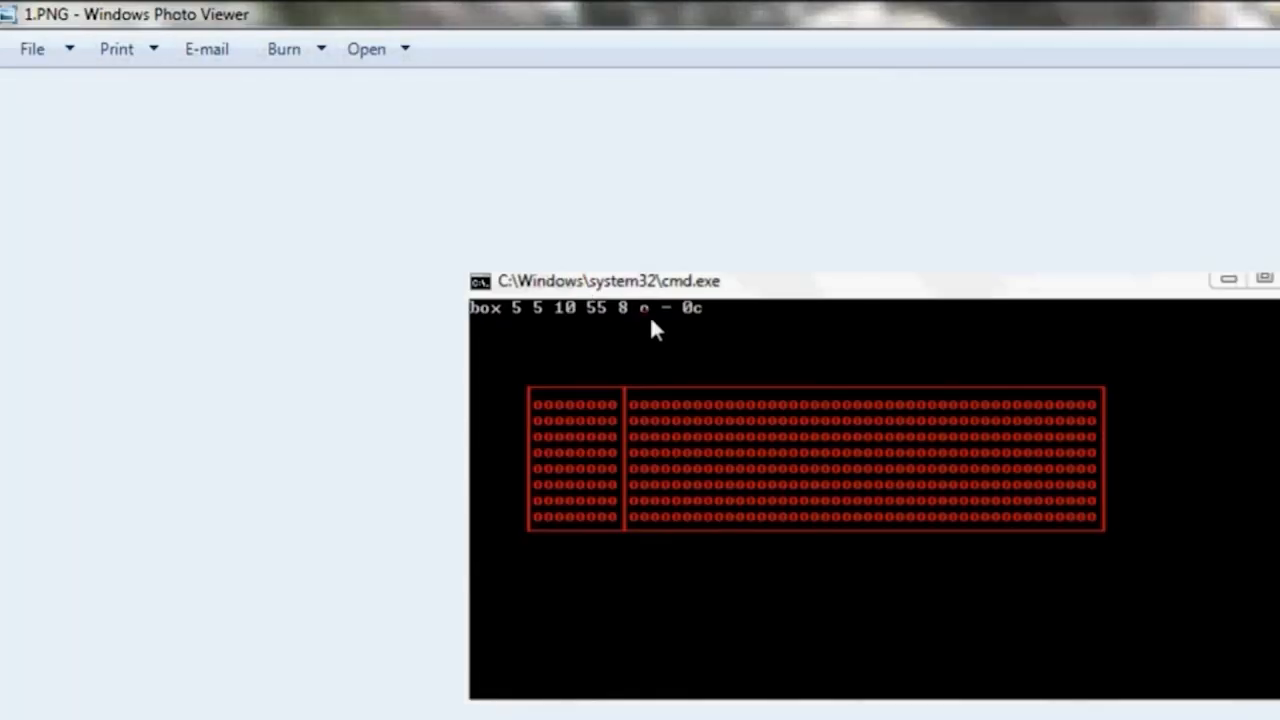
mouse_move(862, 424)
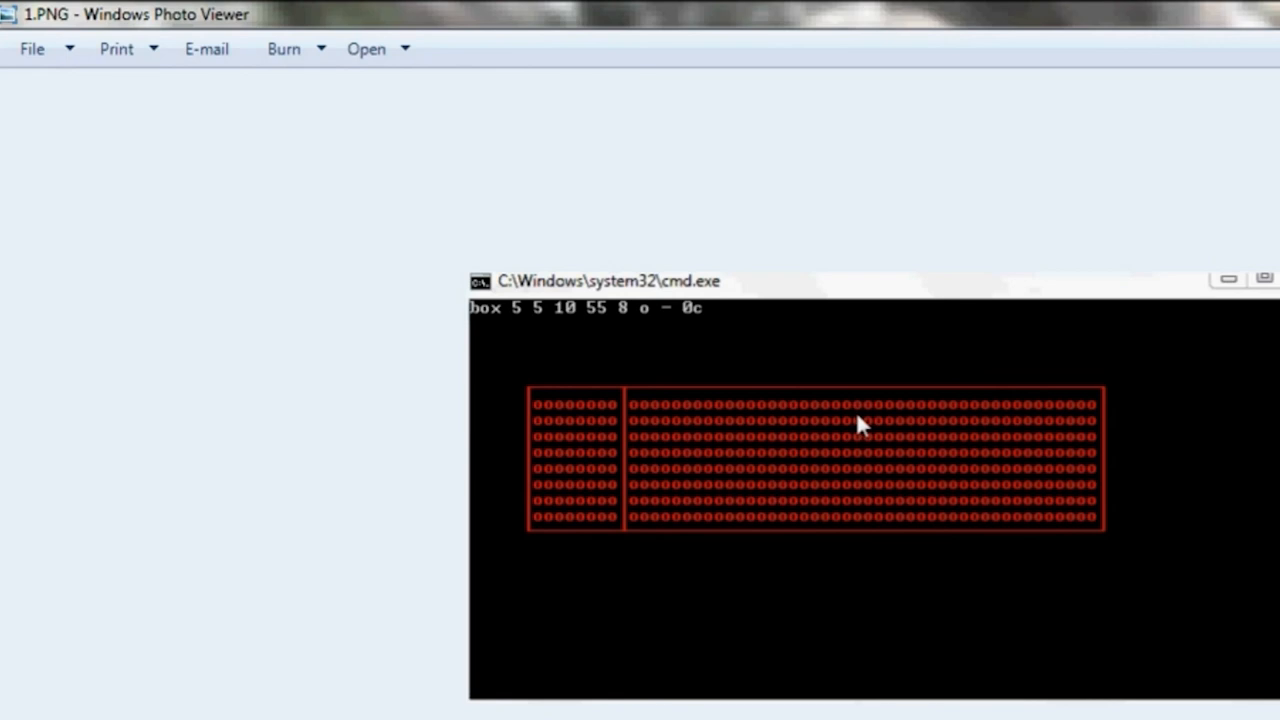
mouse_move(668, 324)
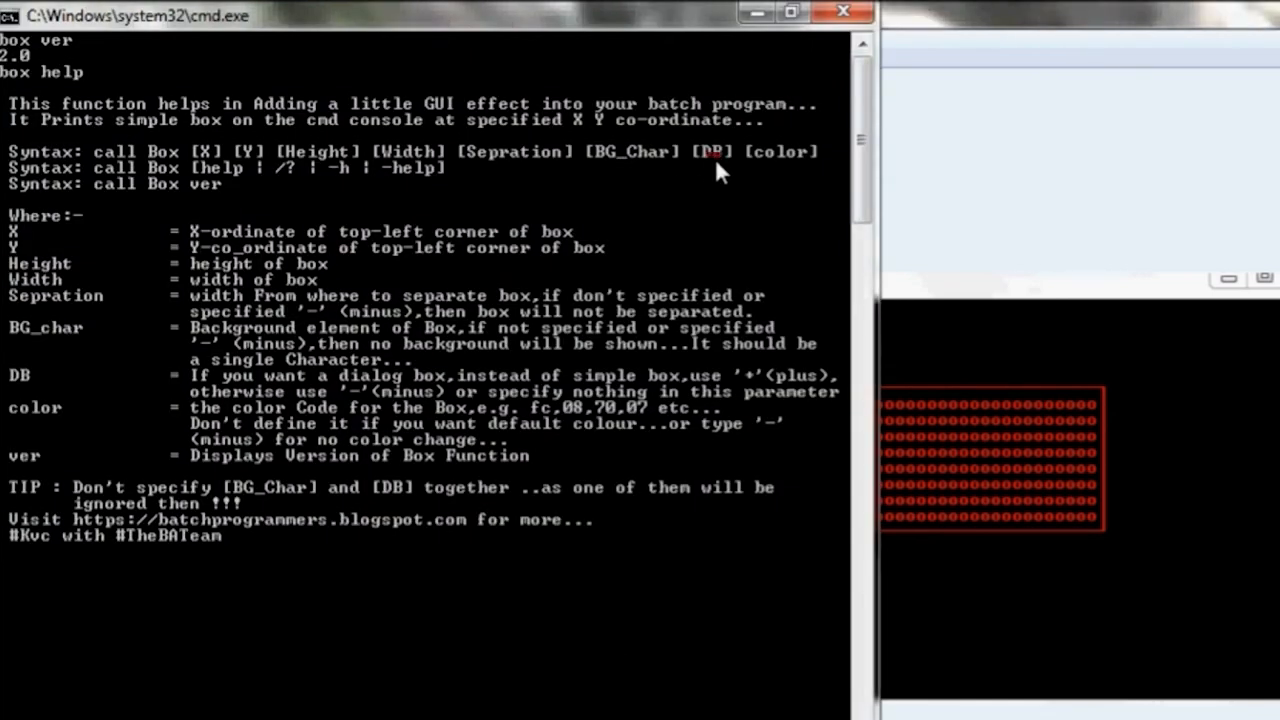
mouse_move(750, 396)
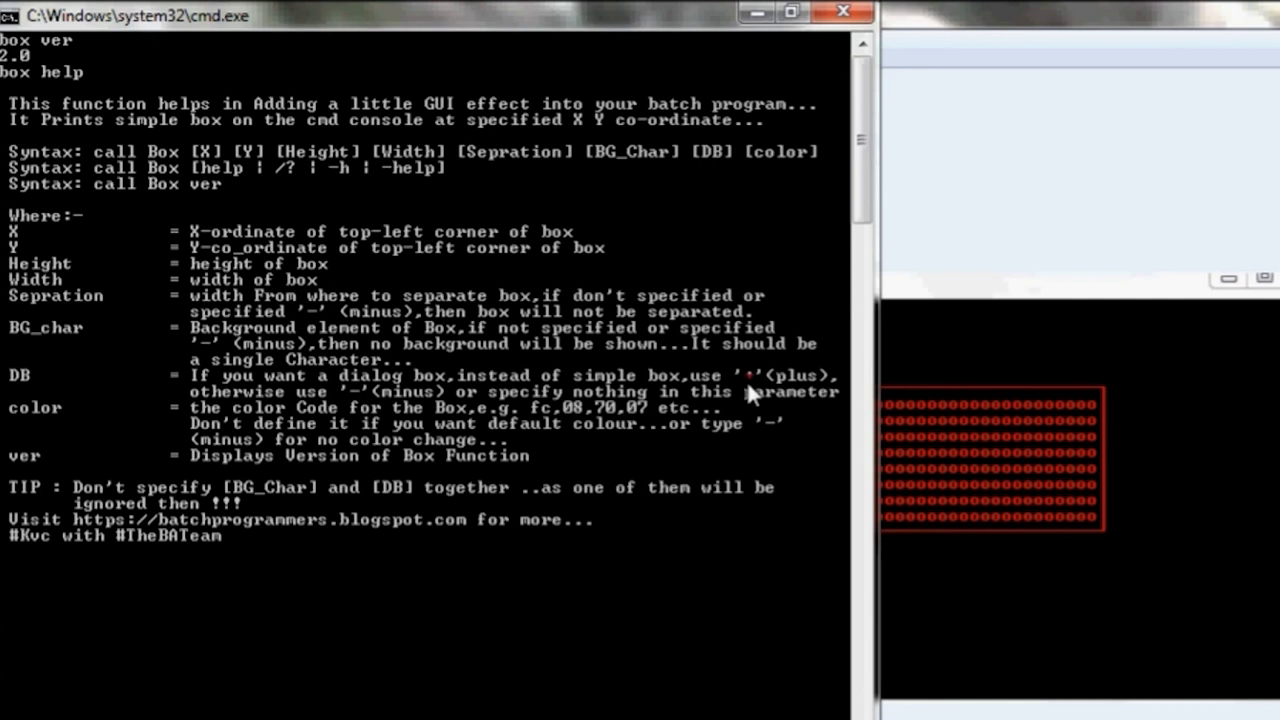
mouse_move(756, 180)
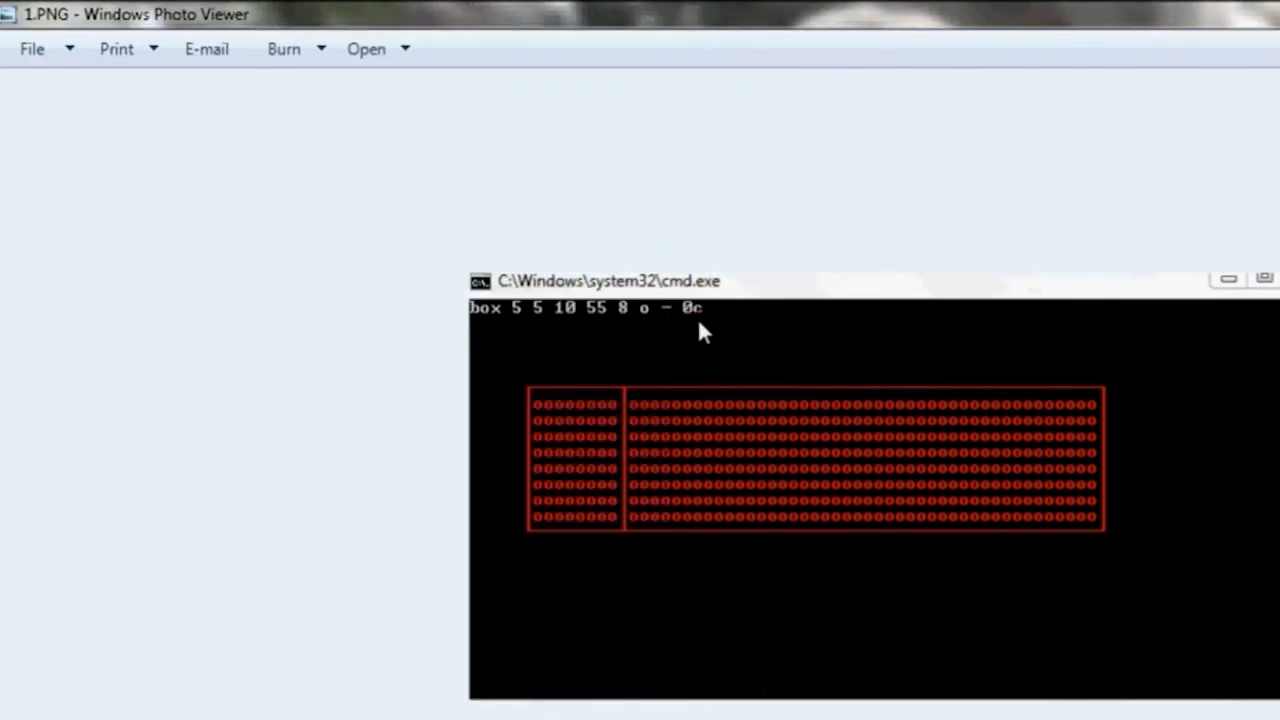
mouse_move(730, 422)
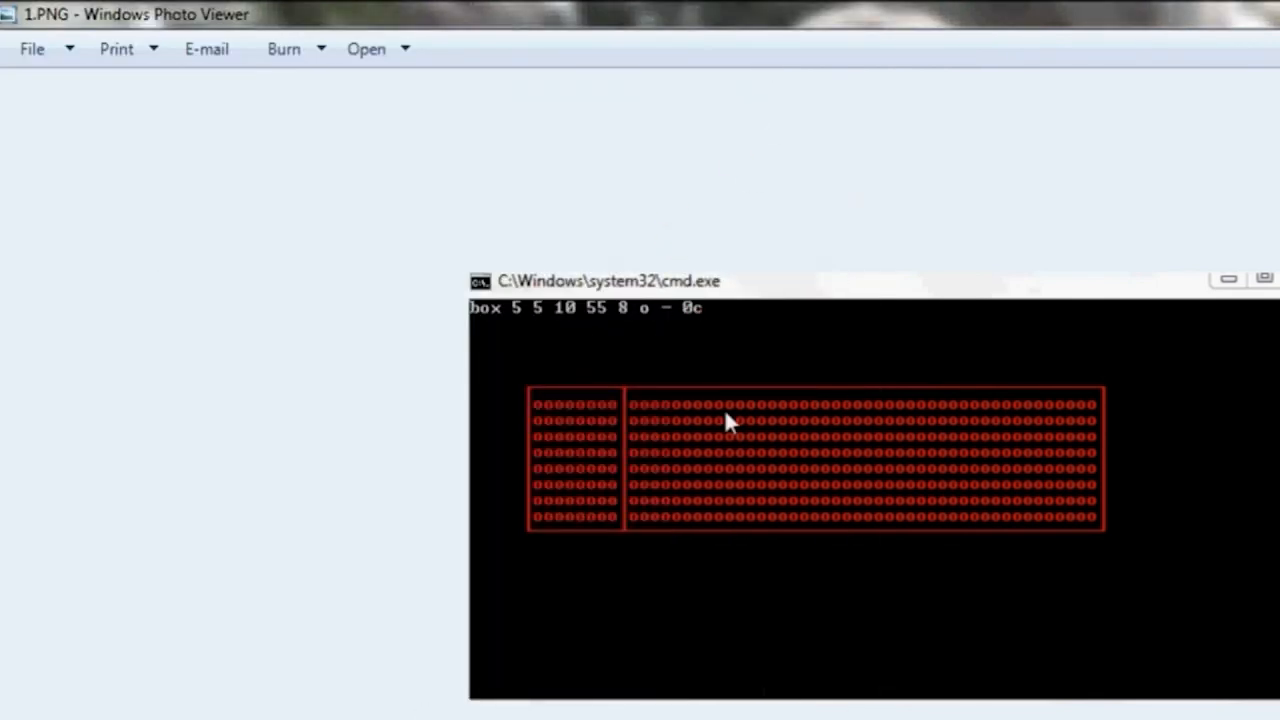
mouse_move(838, 448)
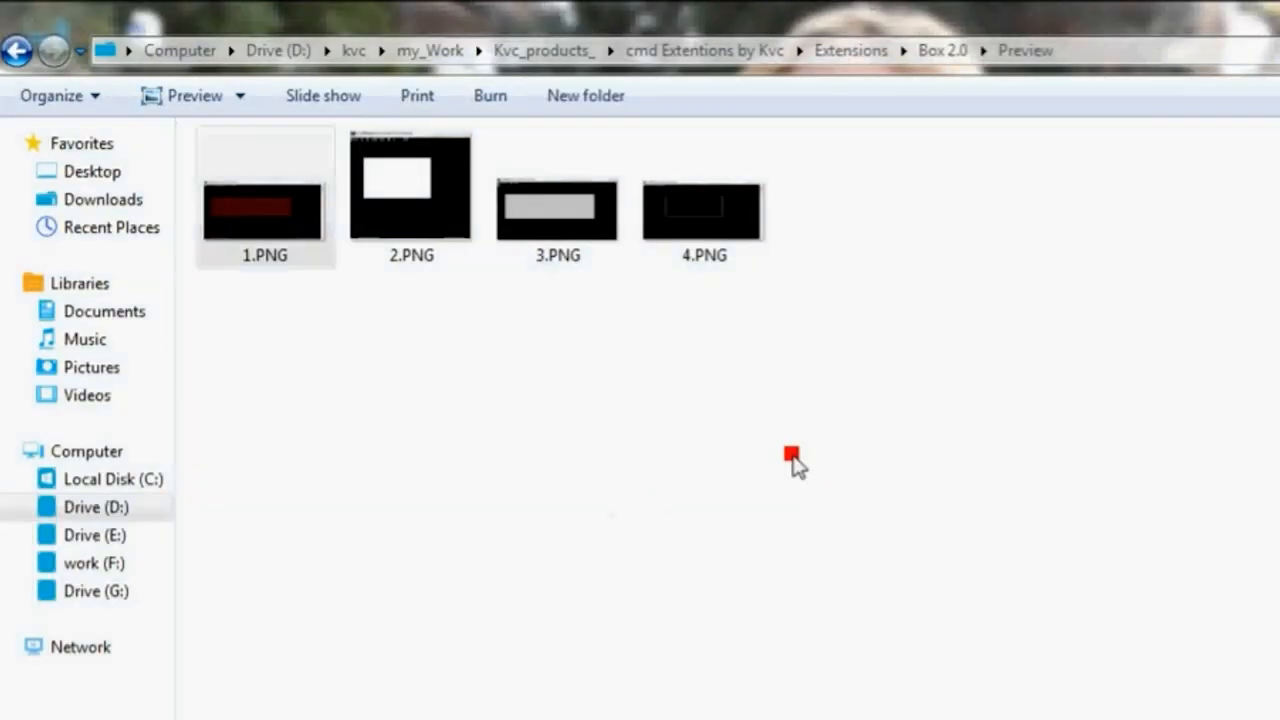
- Complete the line call box 5 5 20 30 20 x - 0a in test.bat
click(556, 198)
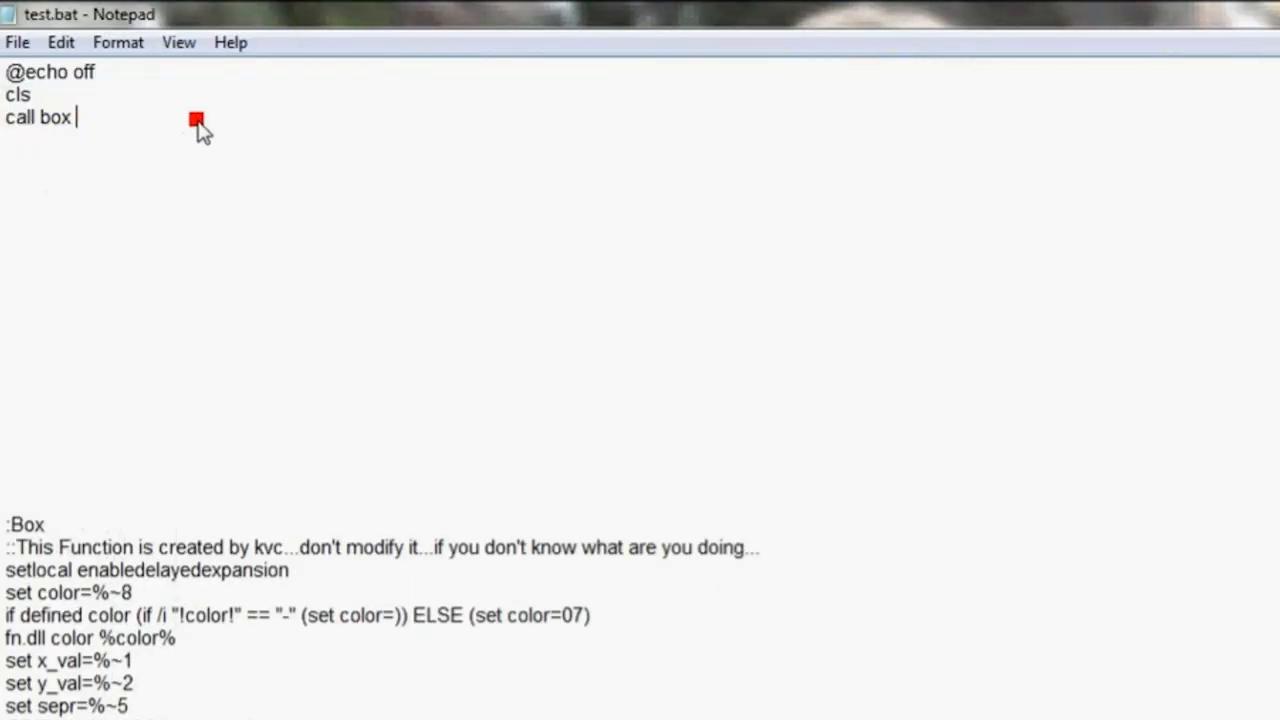
text(5)
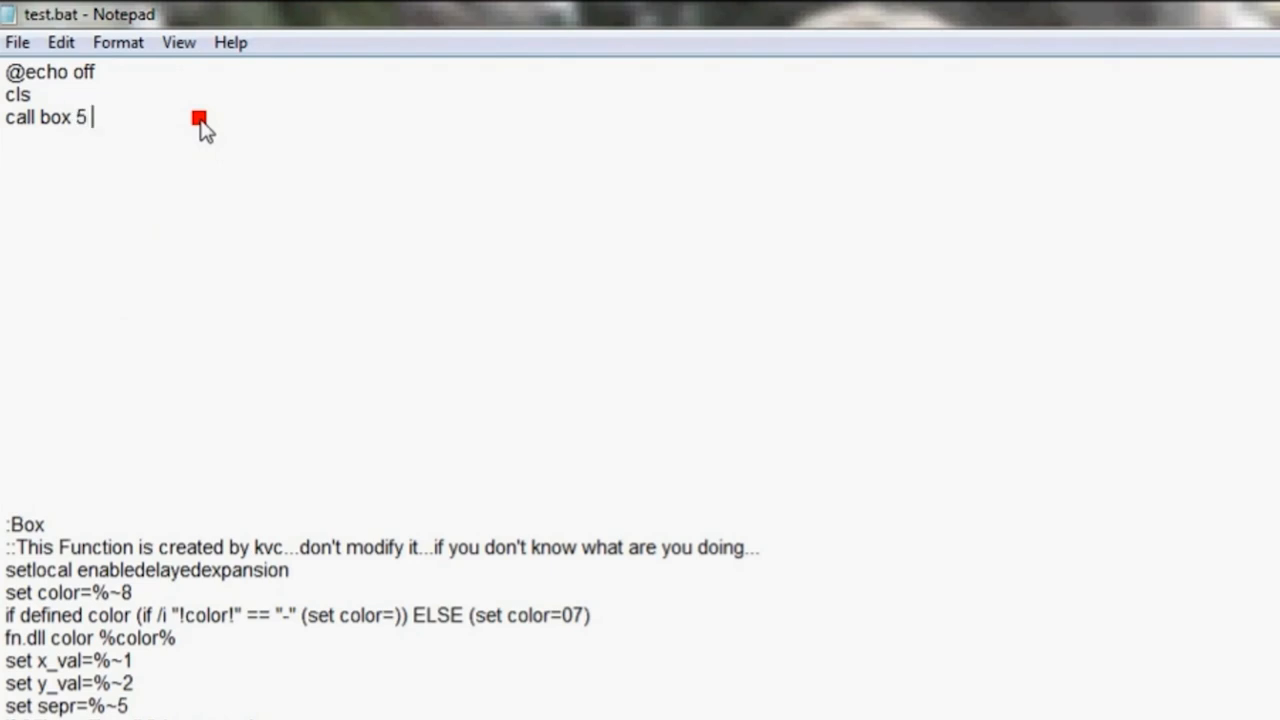
text(5 20)
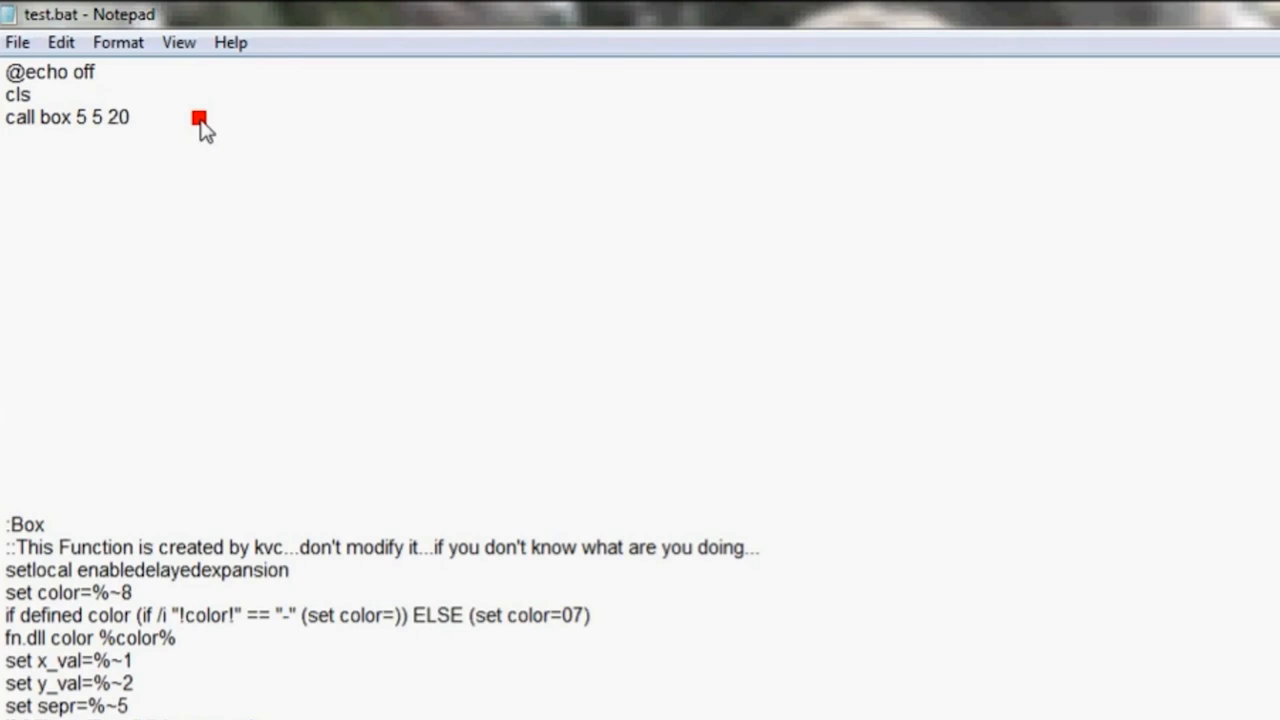
text(30)
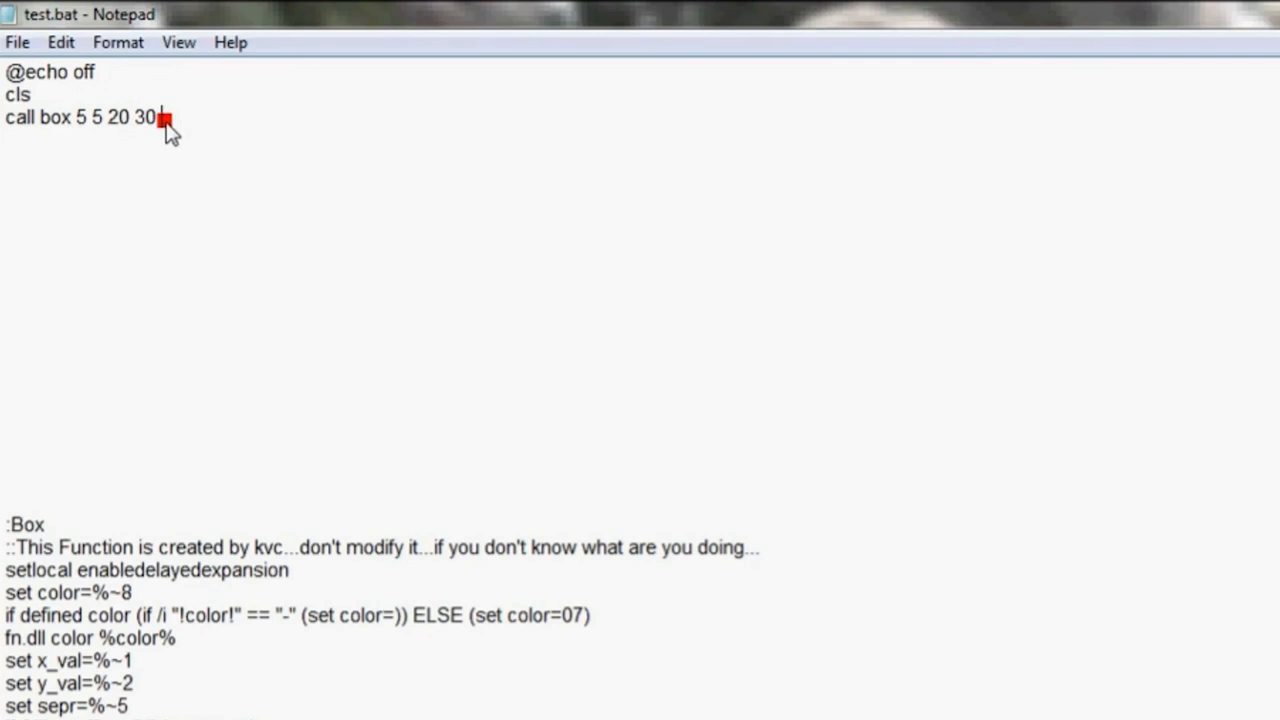
text(20)
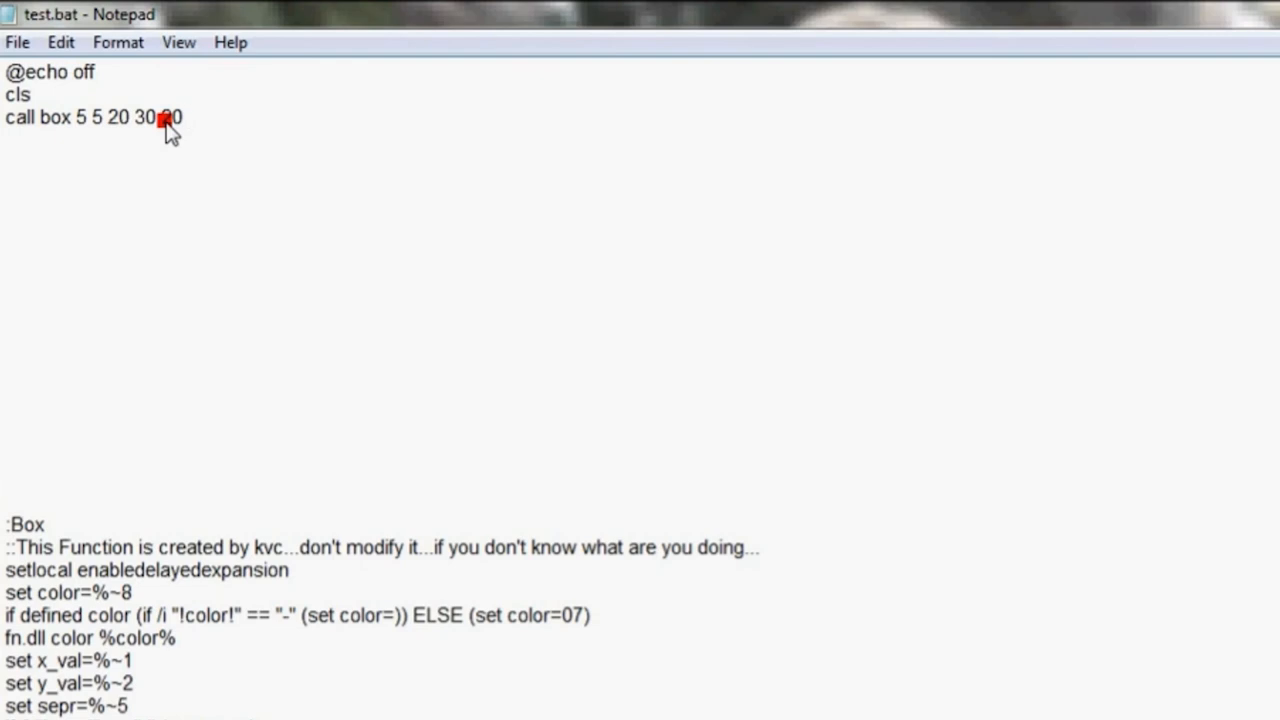
text(x)
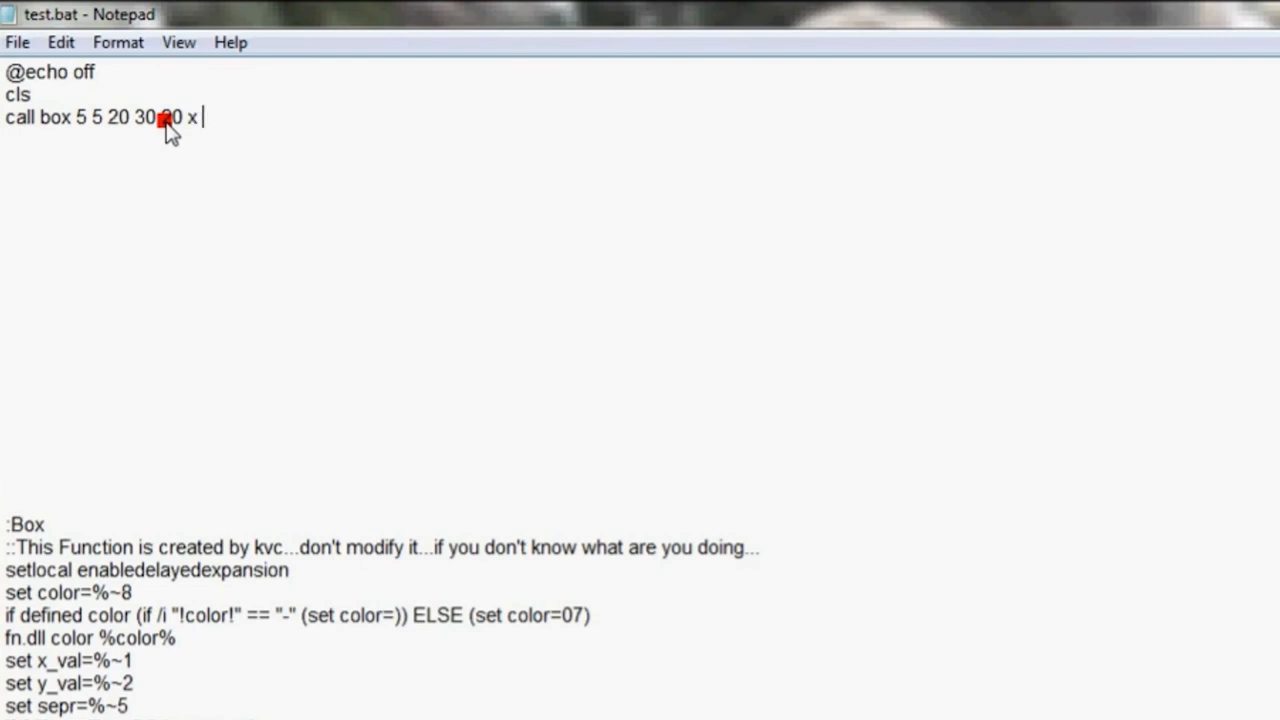
text(-)
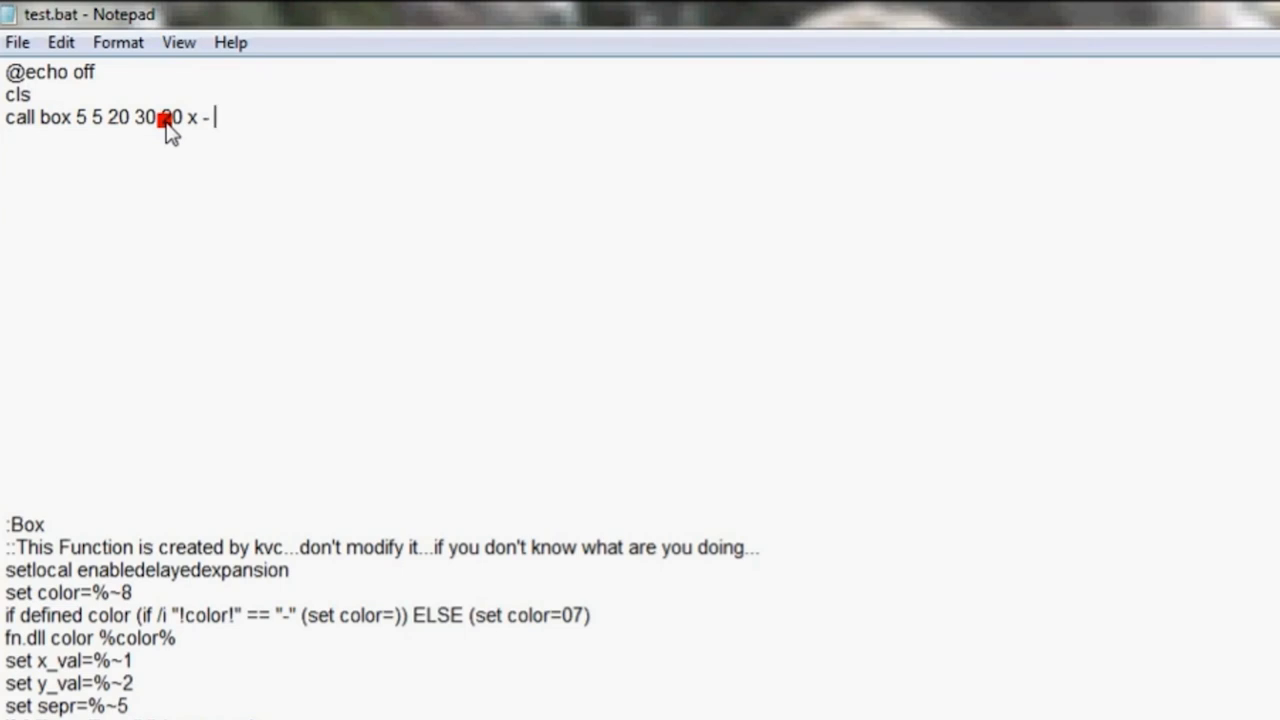
text(0a)
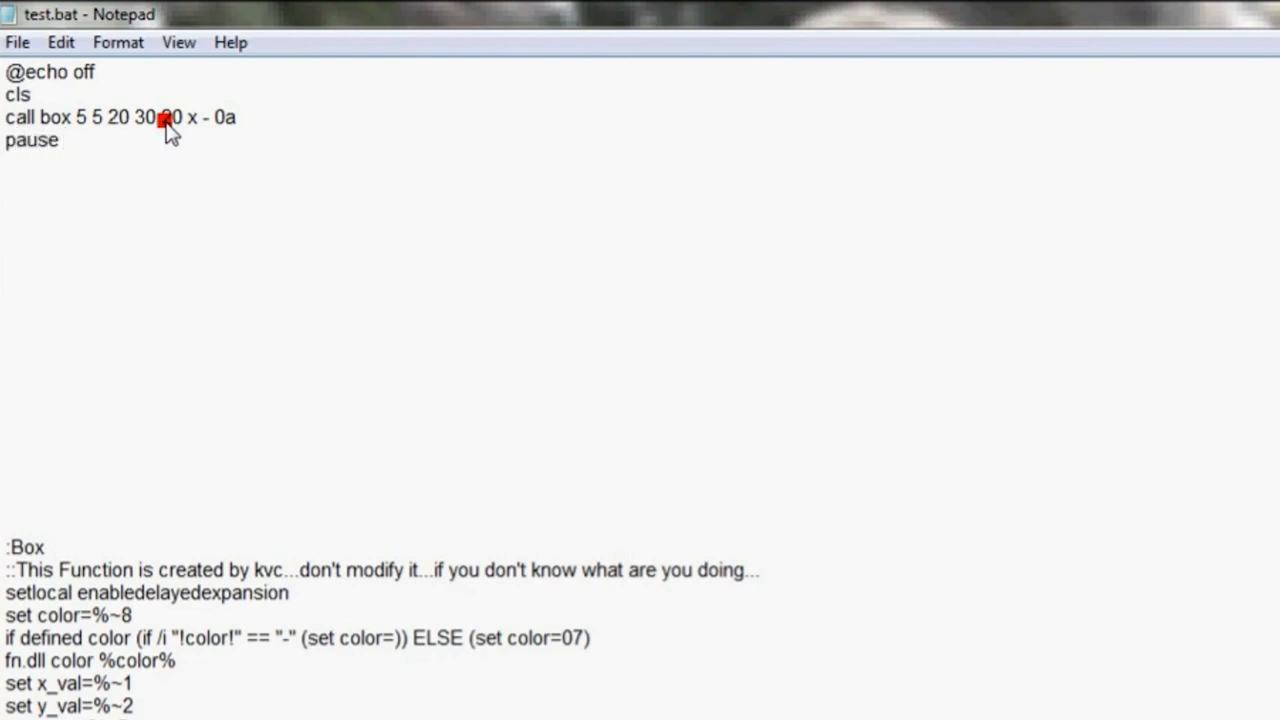
- Add pause >nul and exit lines after the call, then save and close test.bat
text(>nul)
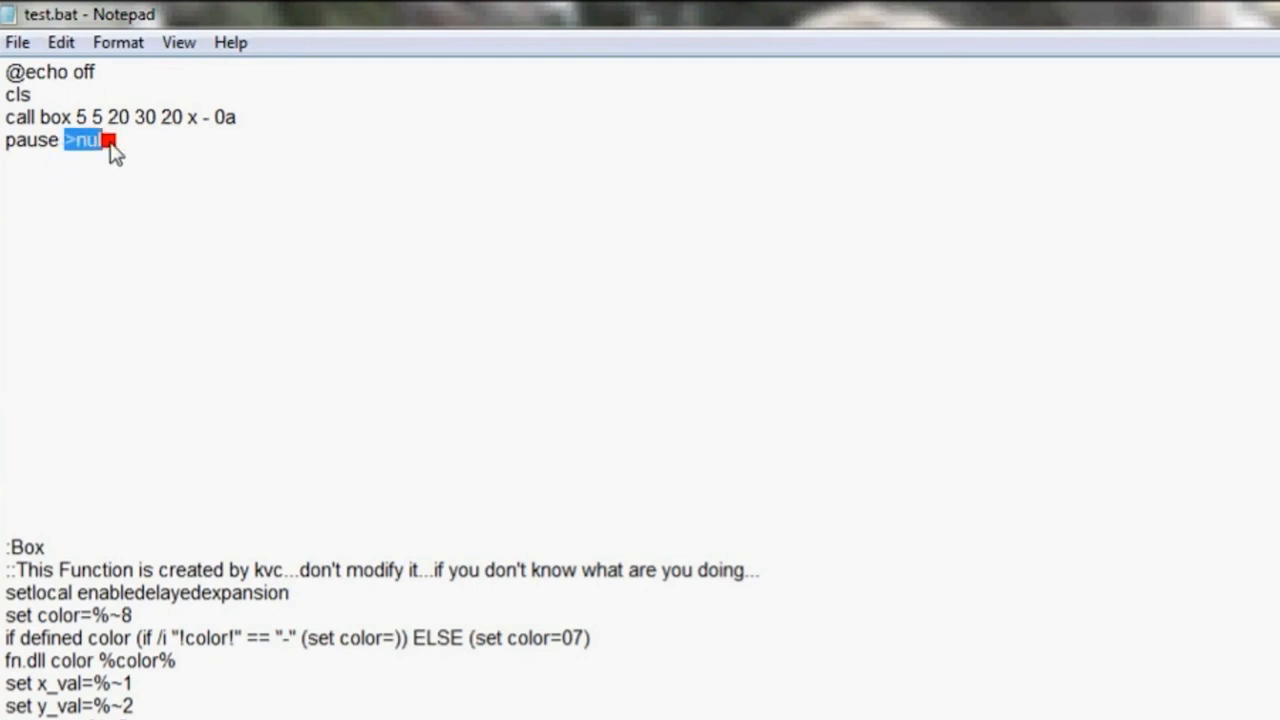
click(100, 140)
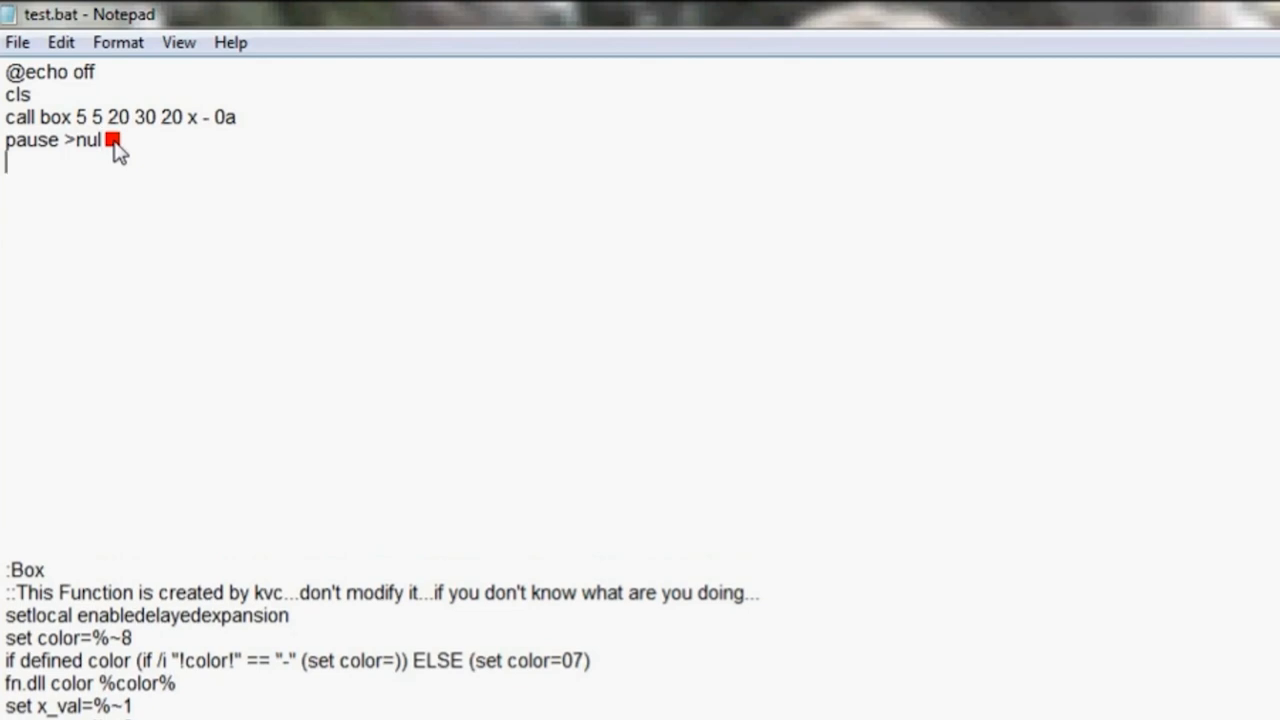
text(exit)
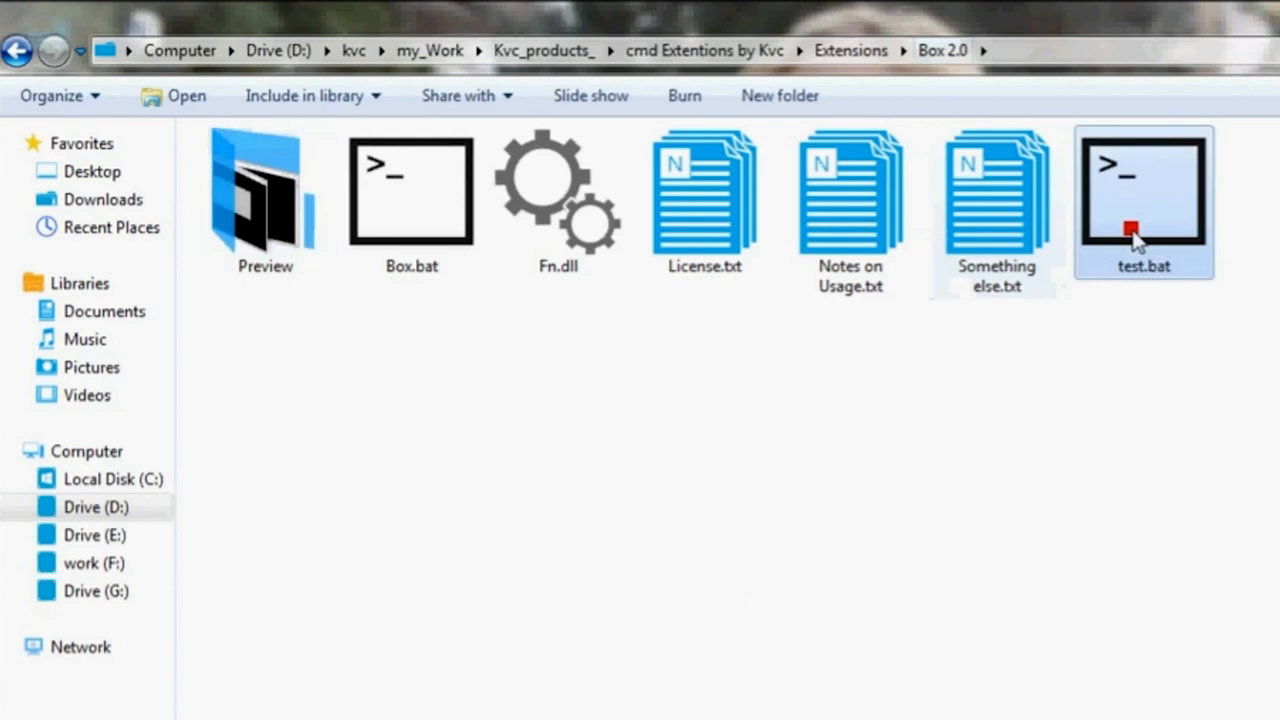
- Run test.bat to draw the green x-filled separated box, then refresh the folder view
double_click(1144, 200)
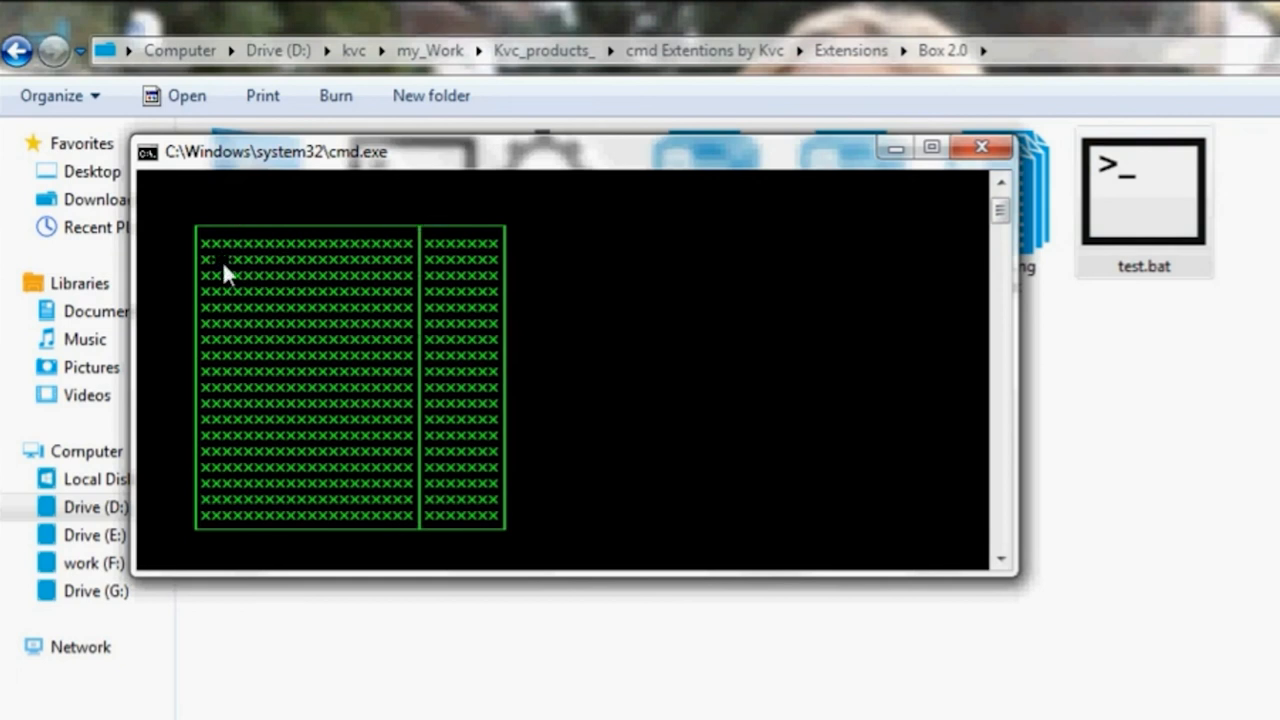
mouse_move(416, 244)
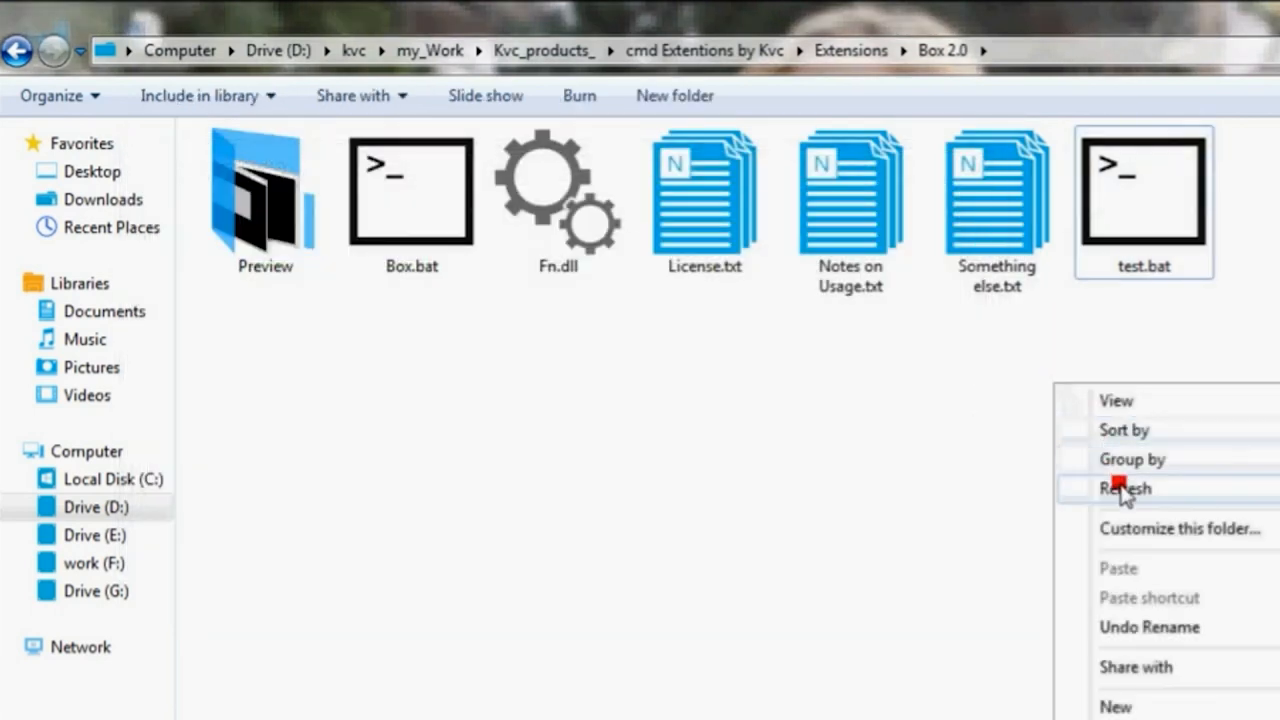
click(1124, 488)
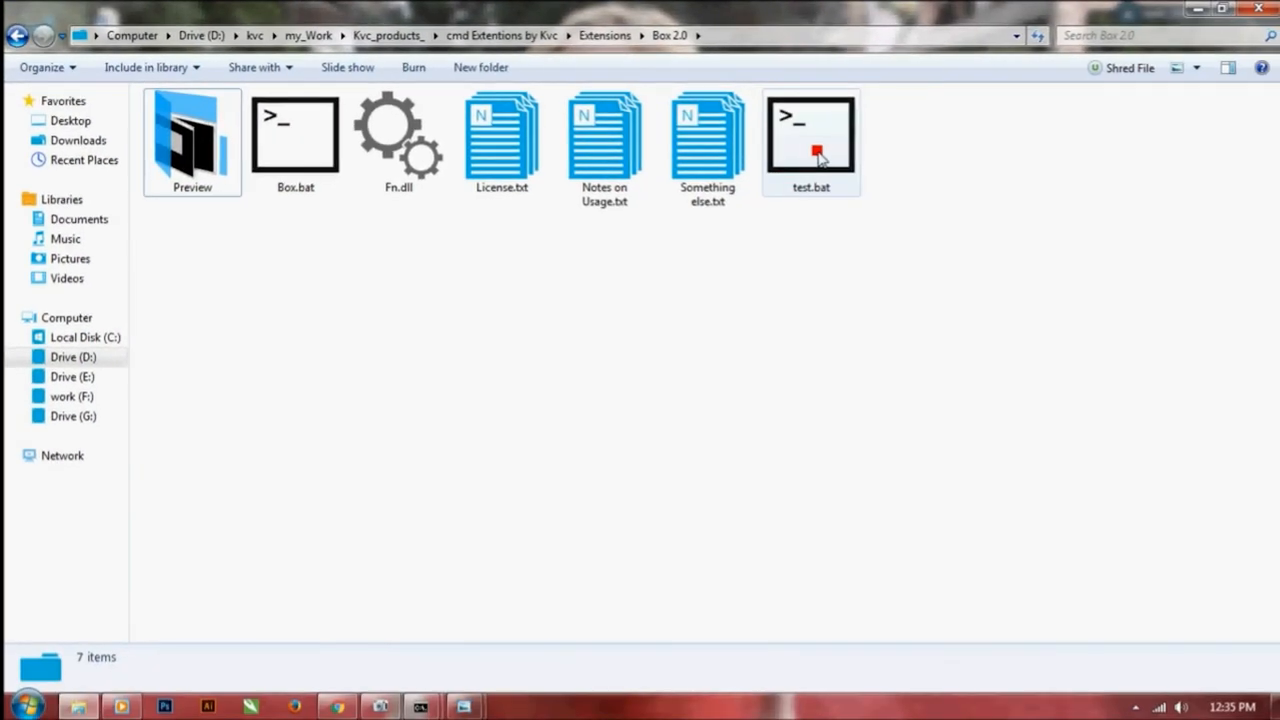